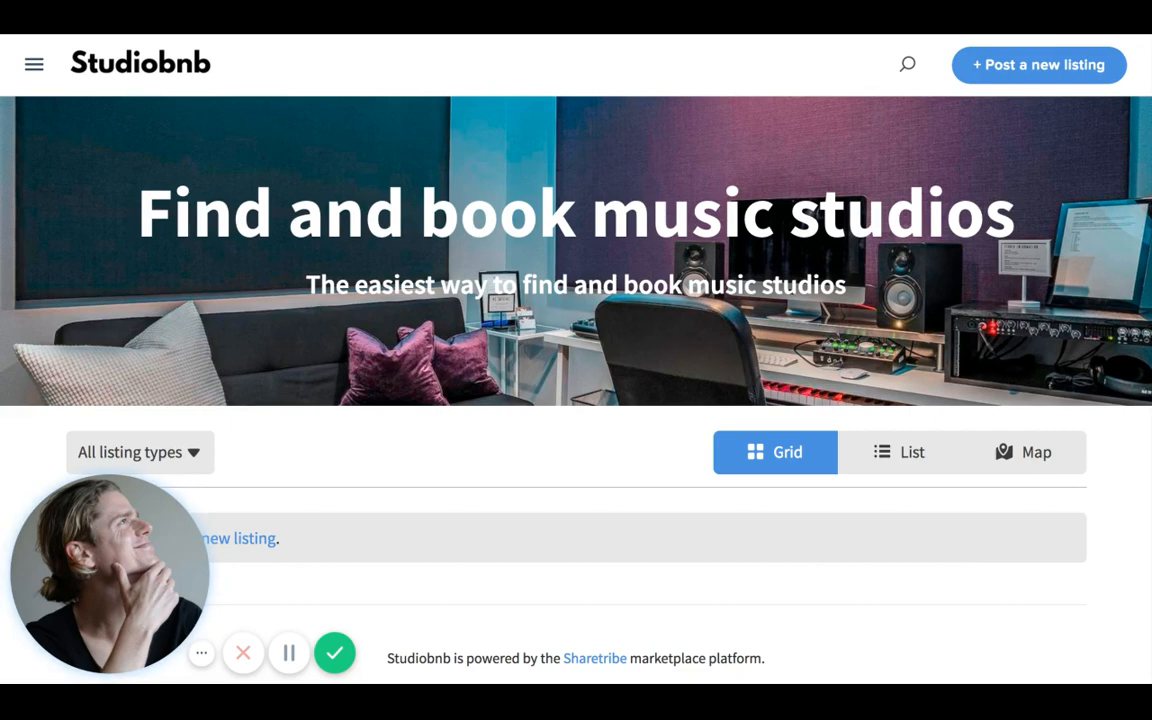
pyautogui.moveTo(558, 107)
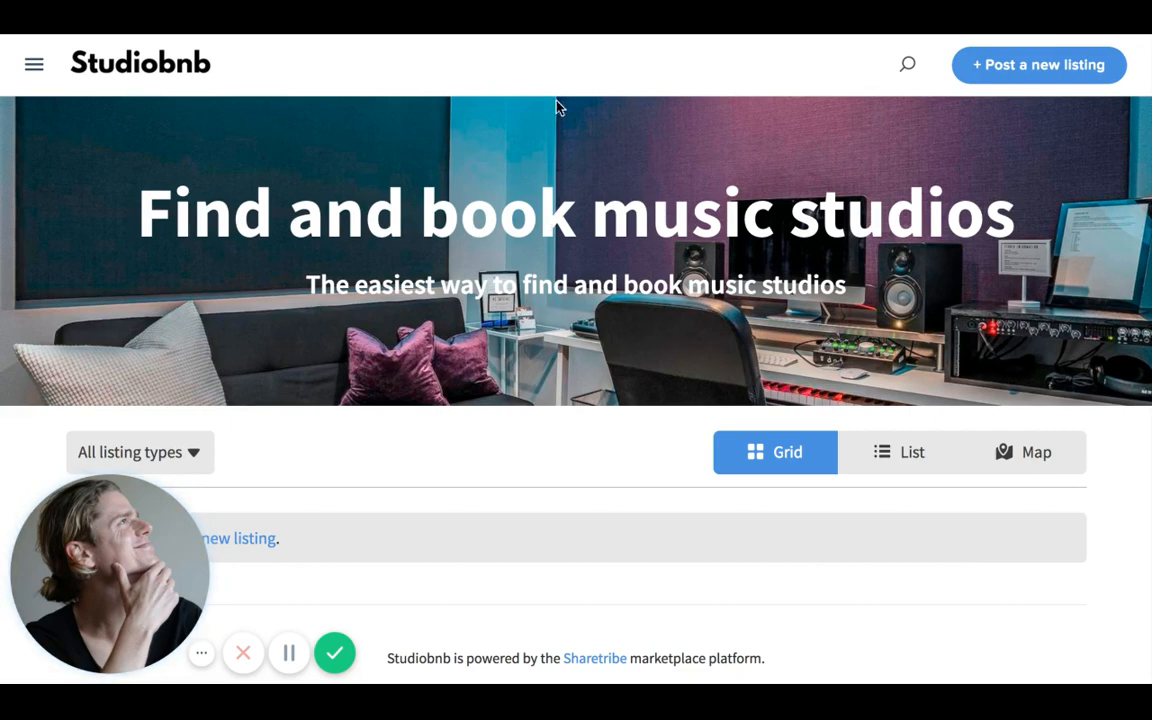
# Step: Open Studiobnb's About page from the hamburger menu to view the community marketplace information
pyautogui.scroll(-3)
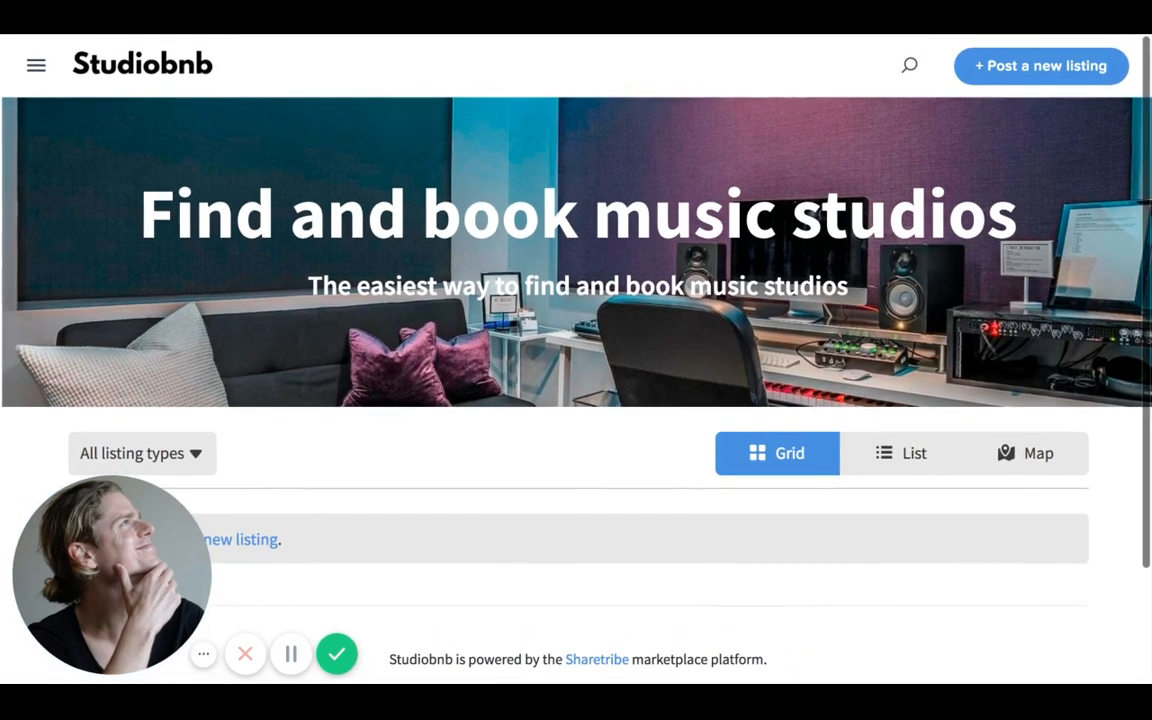
pyautogui.scroll(-3)
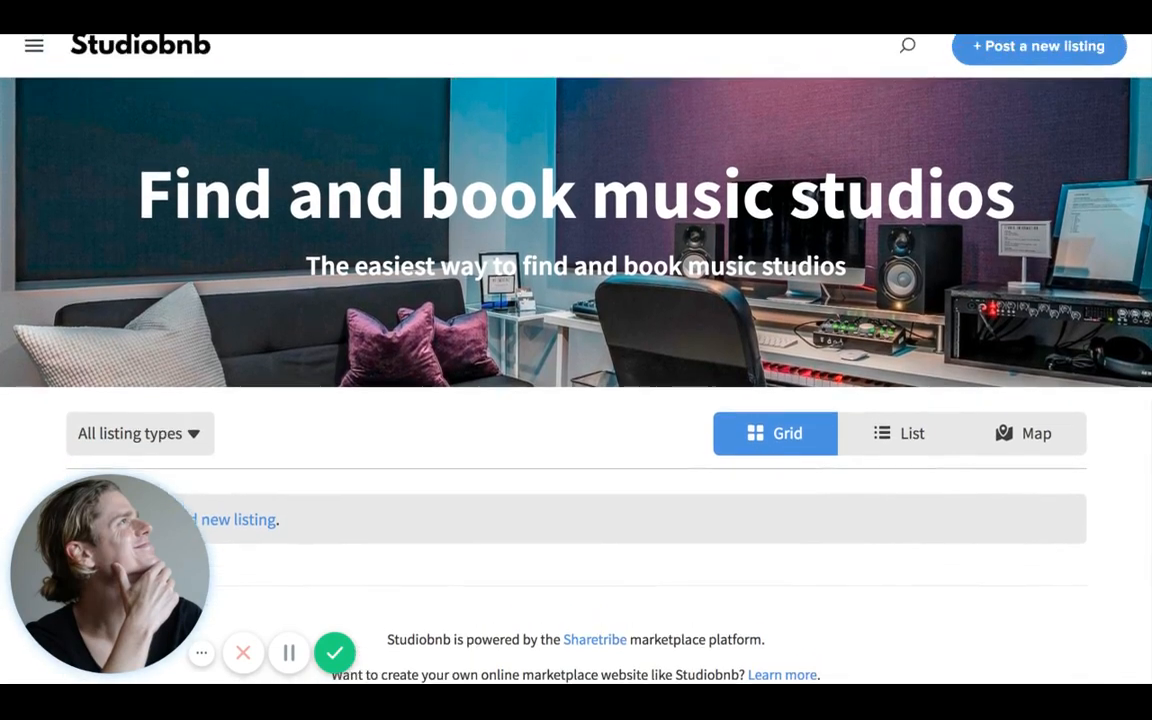
pyautogui.click(33, 45)
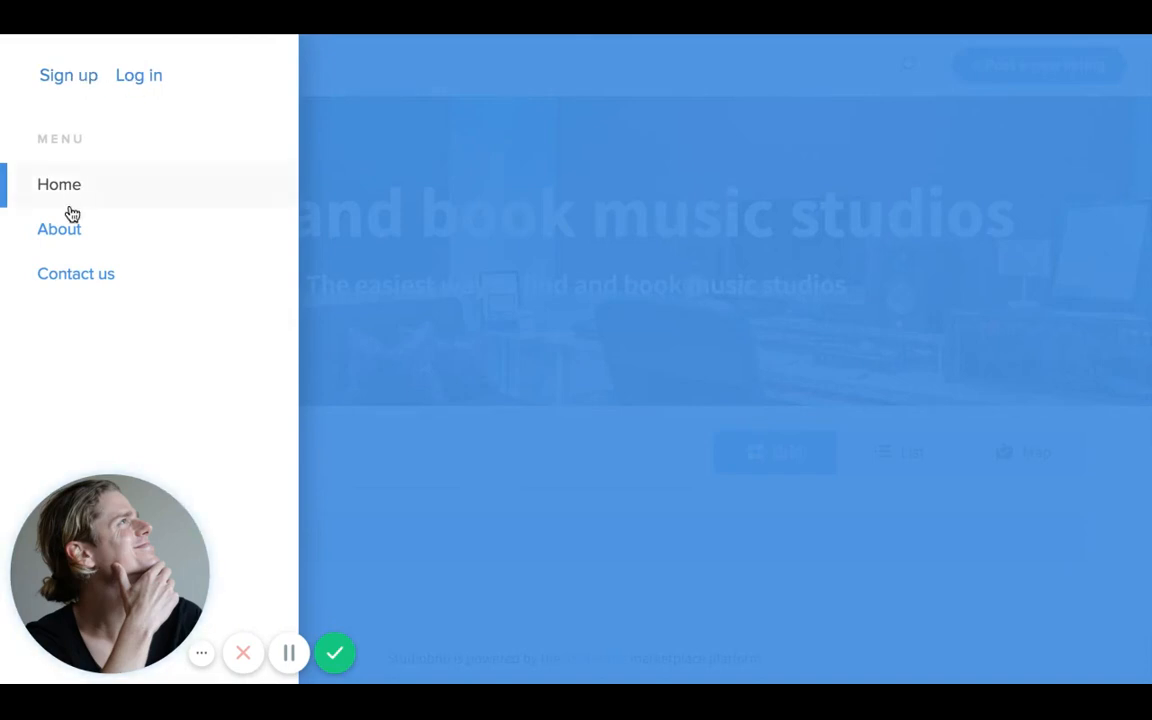
pyautogui.moveTo(66, 231)
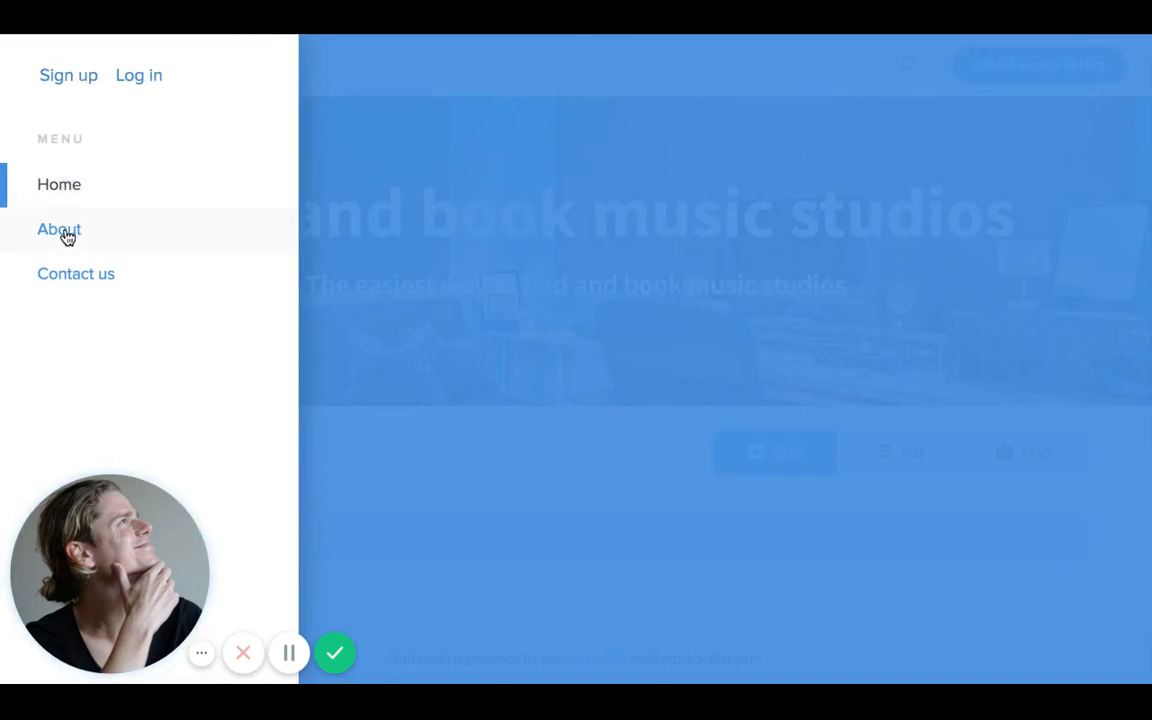
pyautogui.click(58, 228)
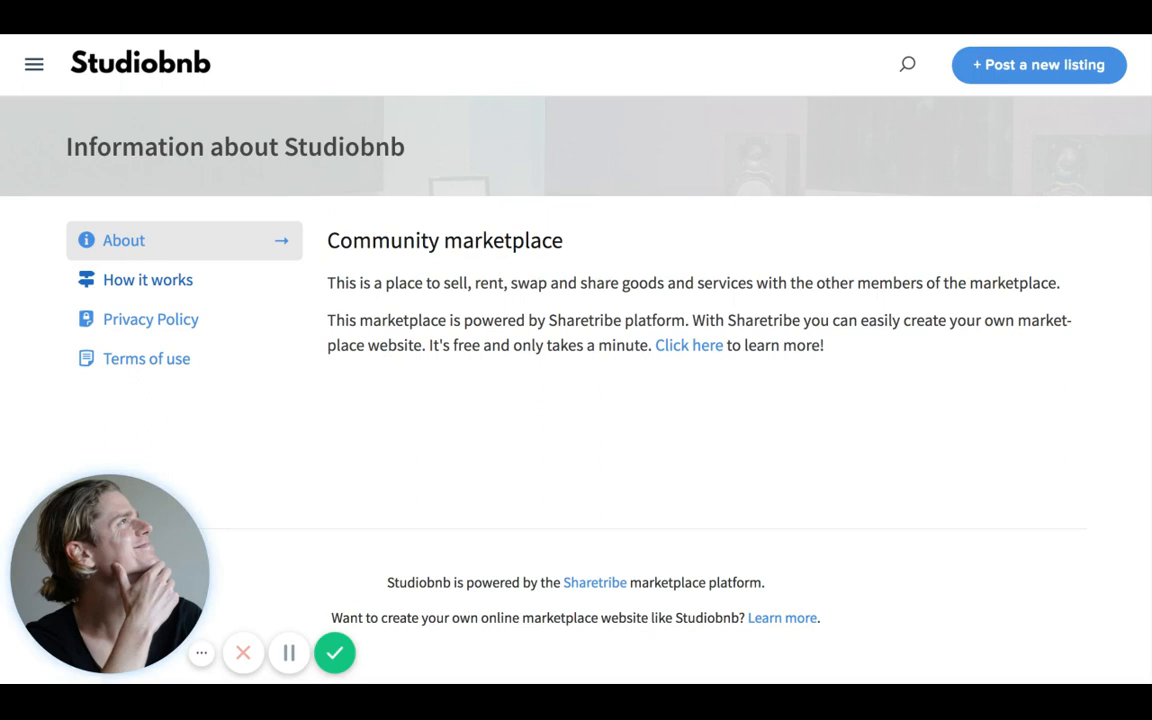
pyautogui.moveTo(289, 653)
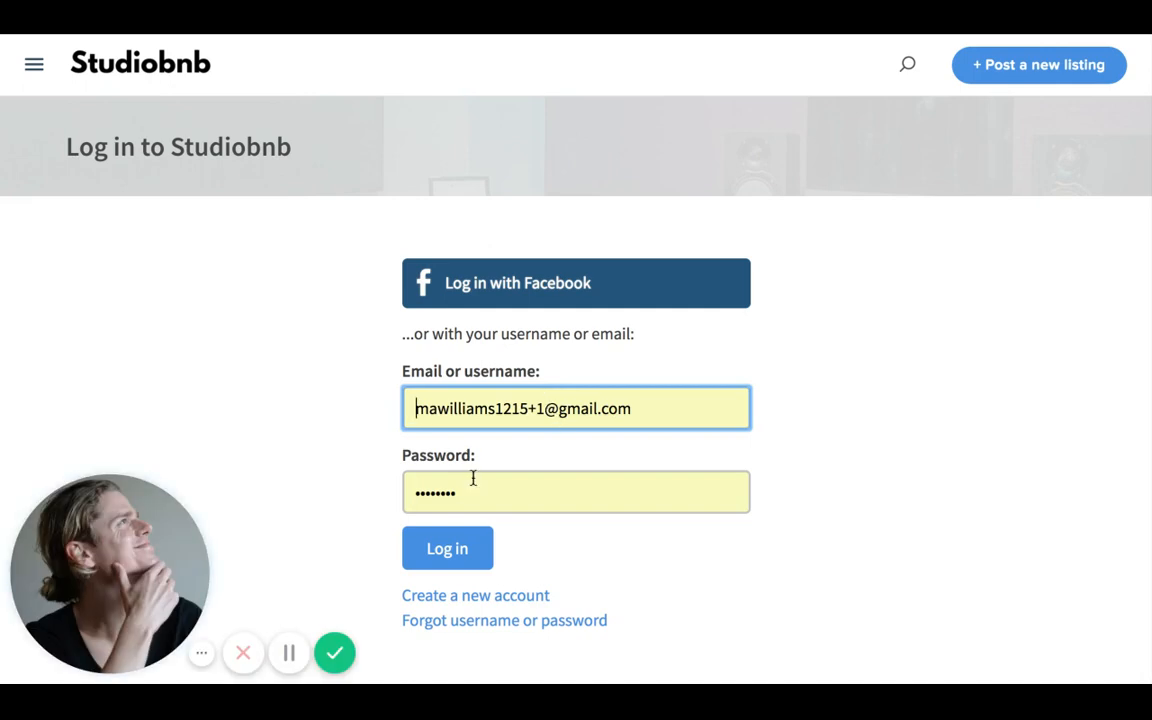
# Step: Log in to Studiobnb as the admin with email and password
pyautogui.click(576, 491)
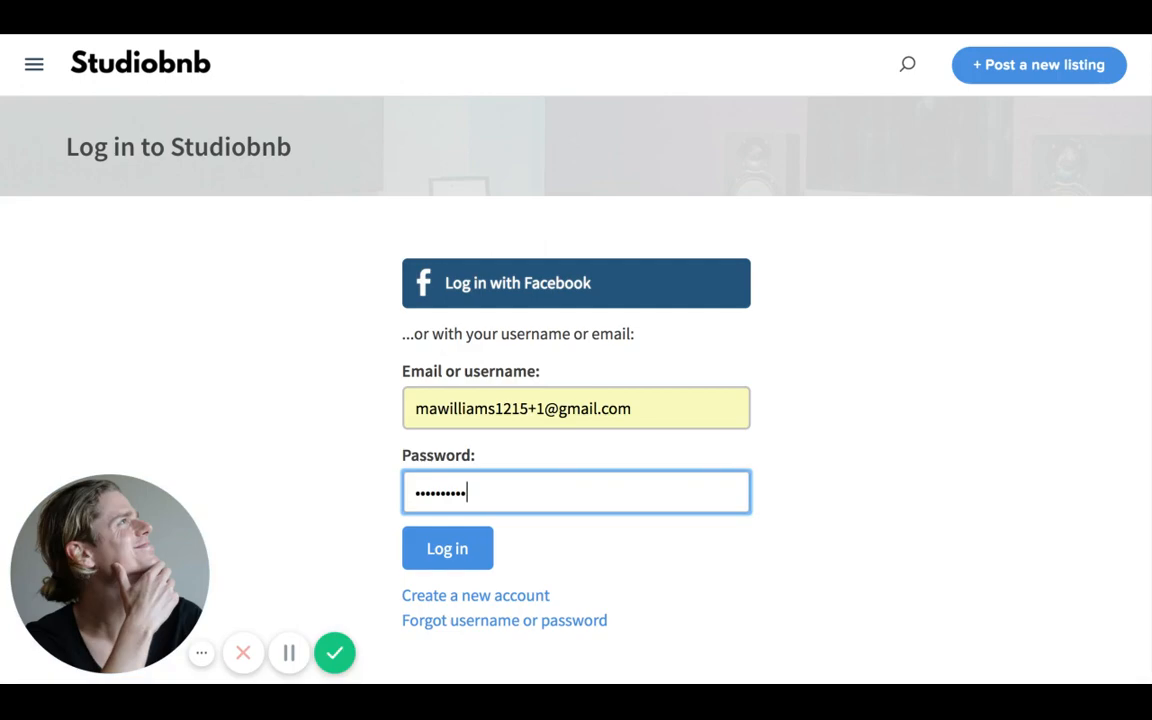
pyautogui.click(447, 548)
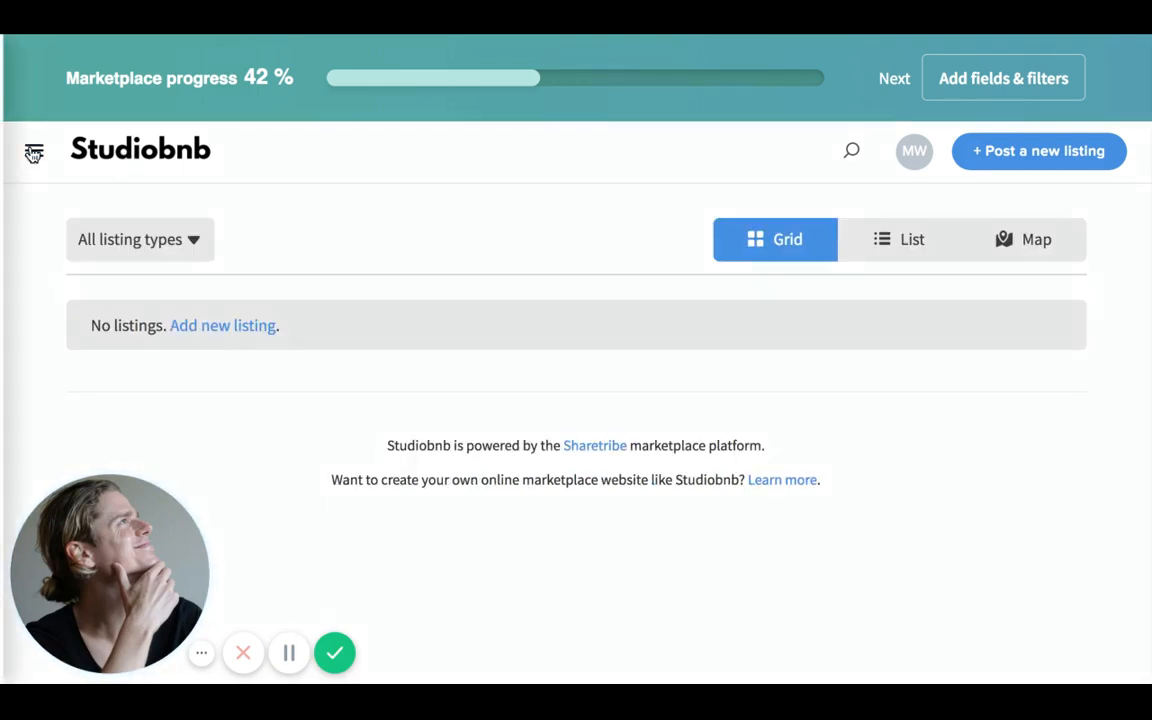
# Step: Reopen the About page from the hamburger menu, now as the logged-in admin
pyautogui.click(33, 150)
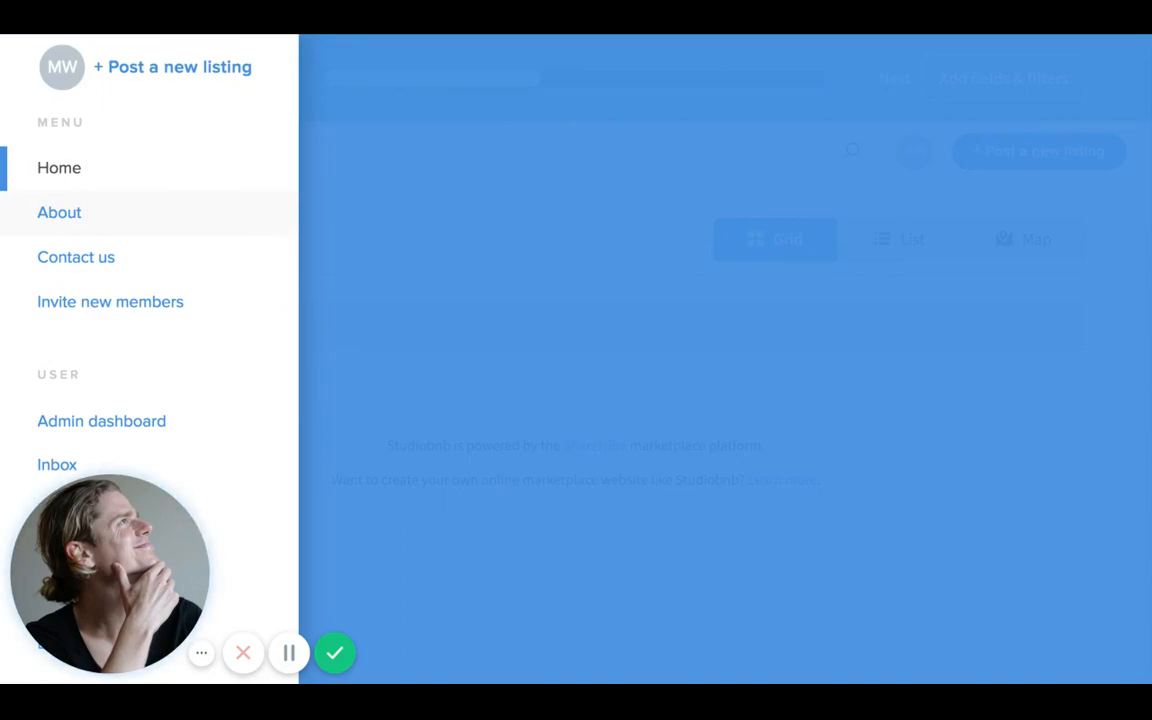
pyautogui.click(59, 212)
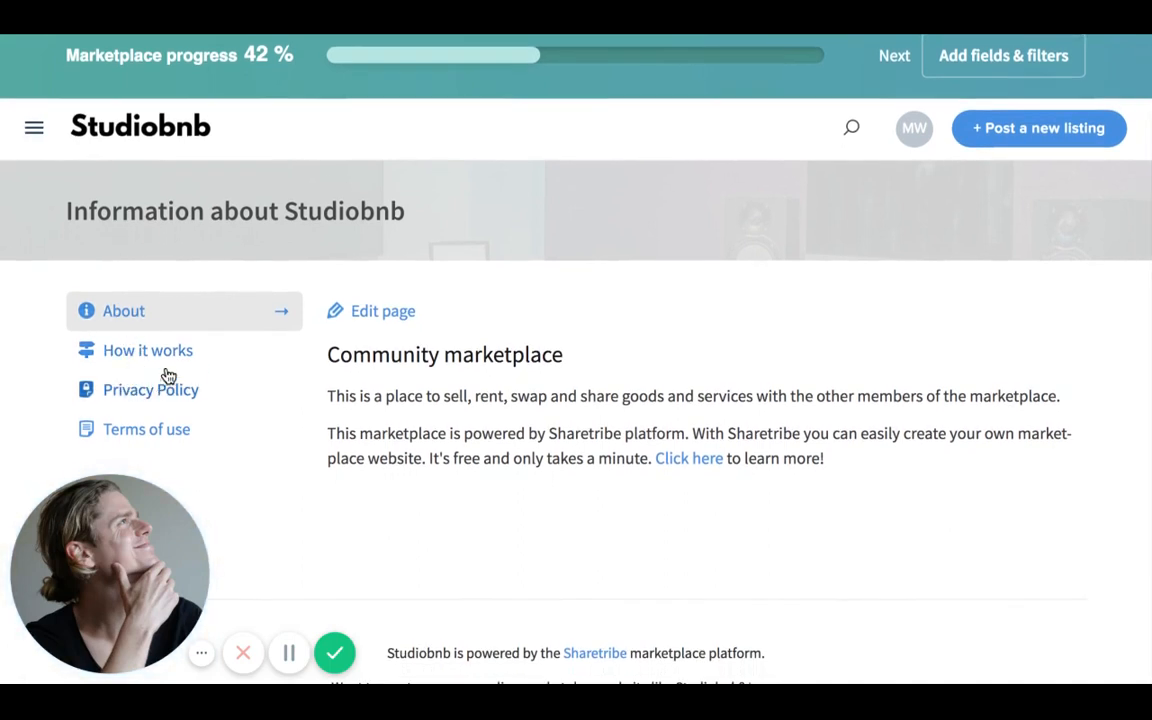
pyautogui.moveTo(345, 315)
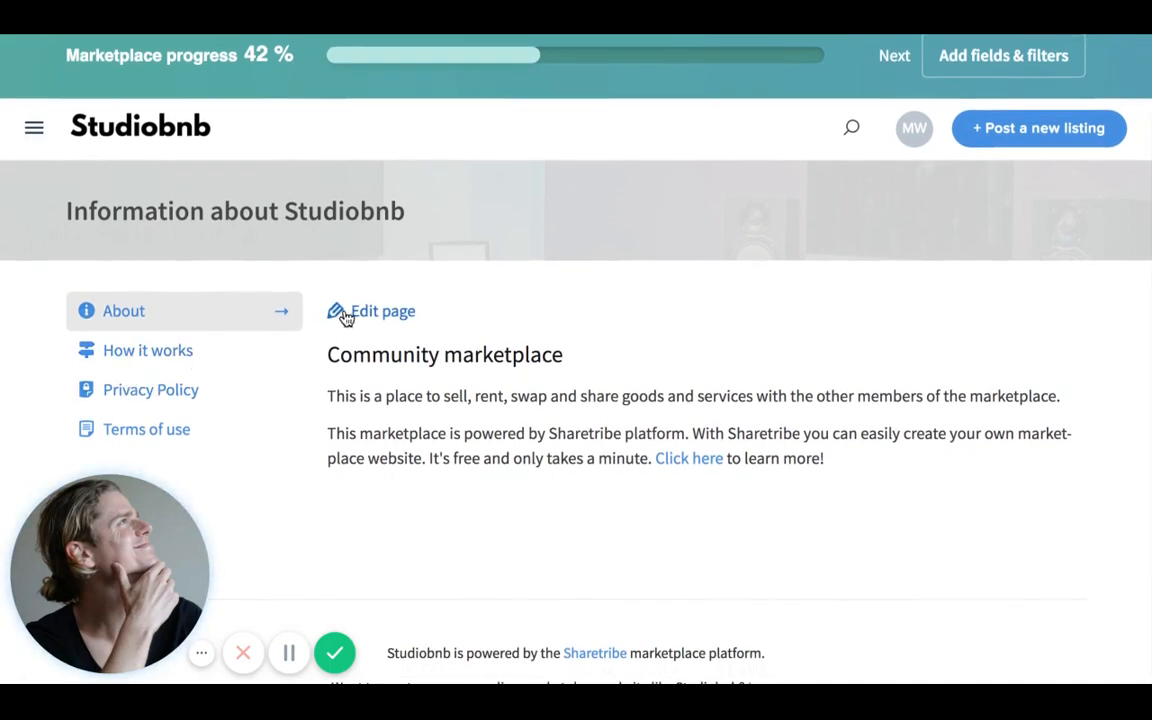
pyautogui.click(381, 311)
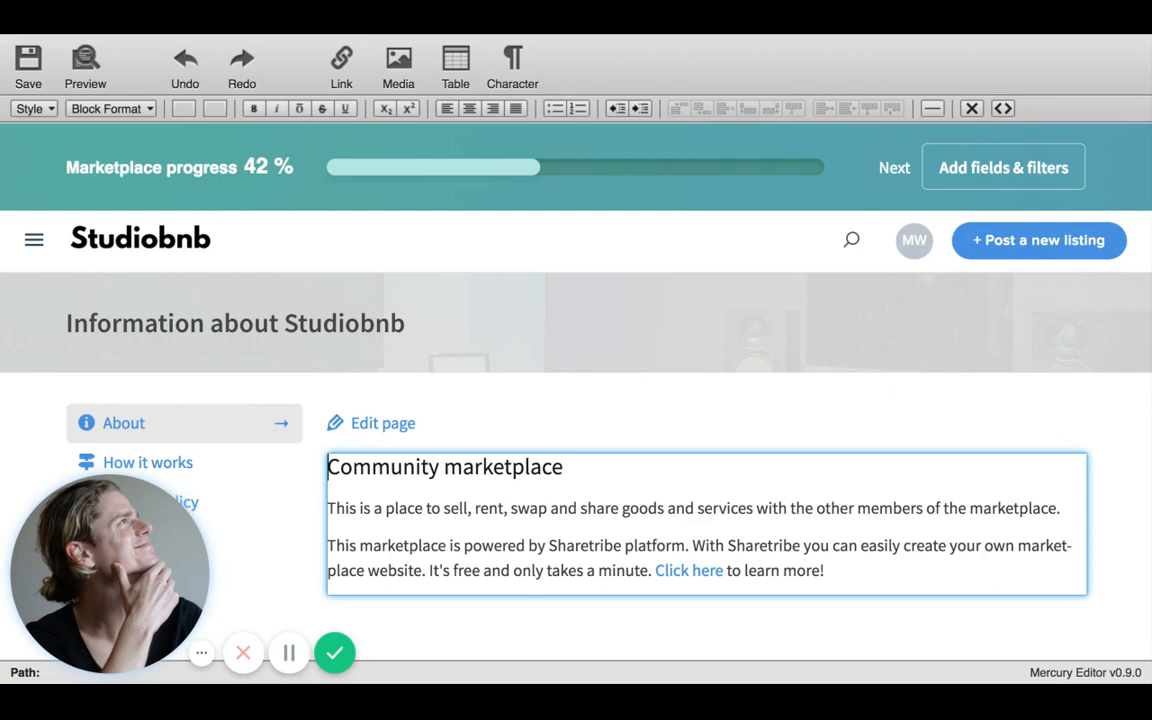
pyautogui.moveTo(65, 76)
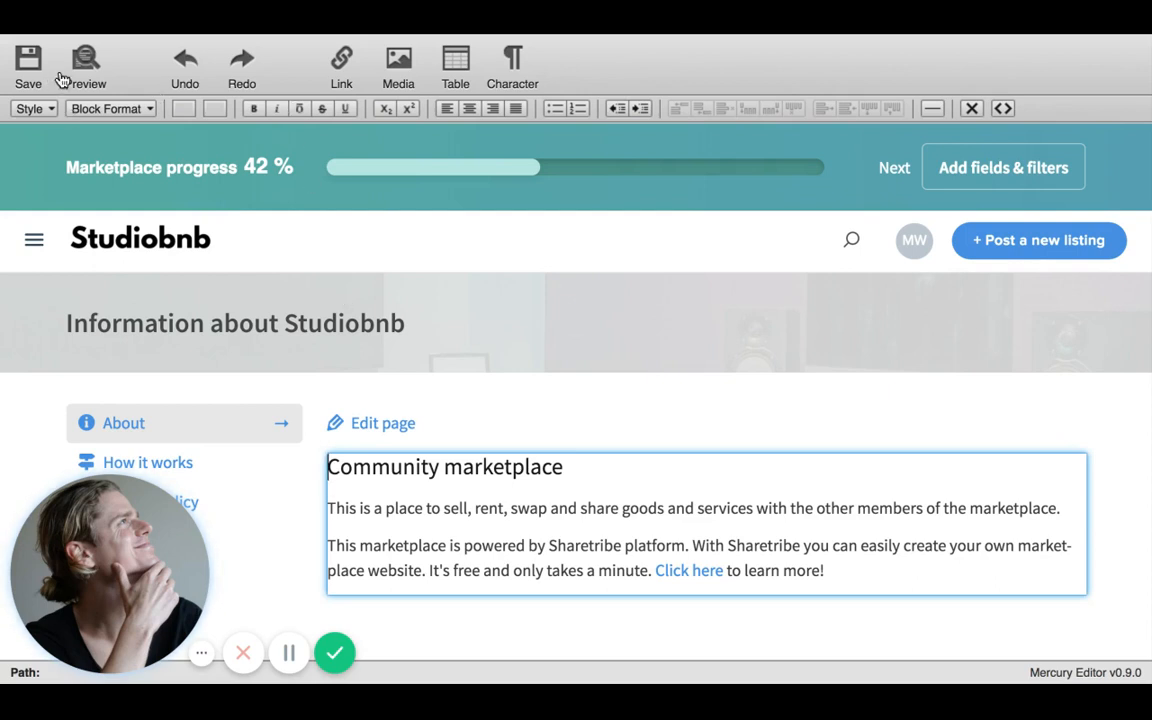
pyautogui.moveTo(346, 80)
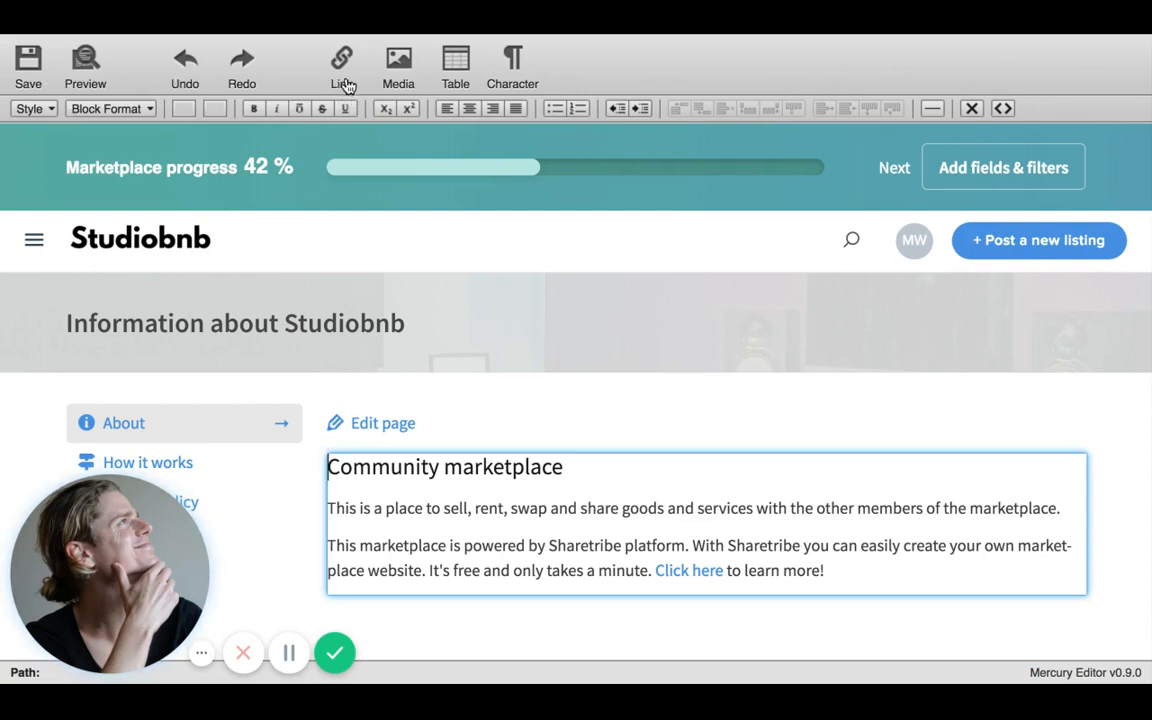
pyautogui.moveTo(345, 80)
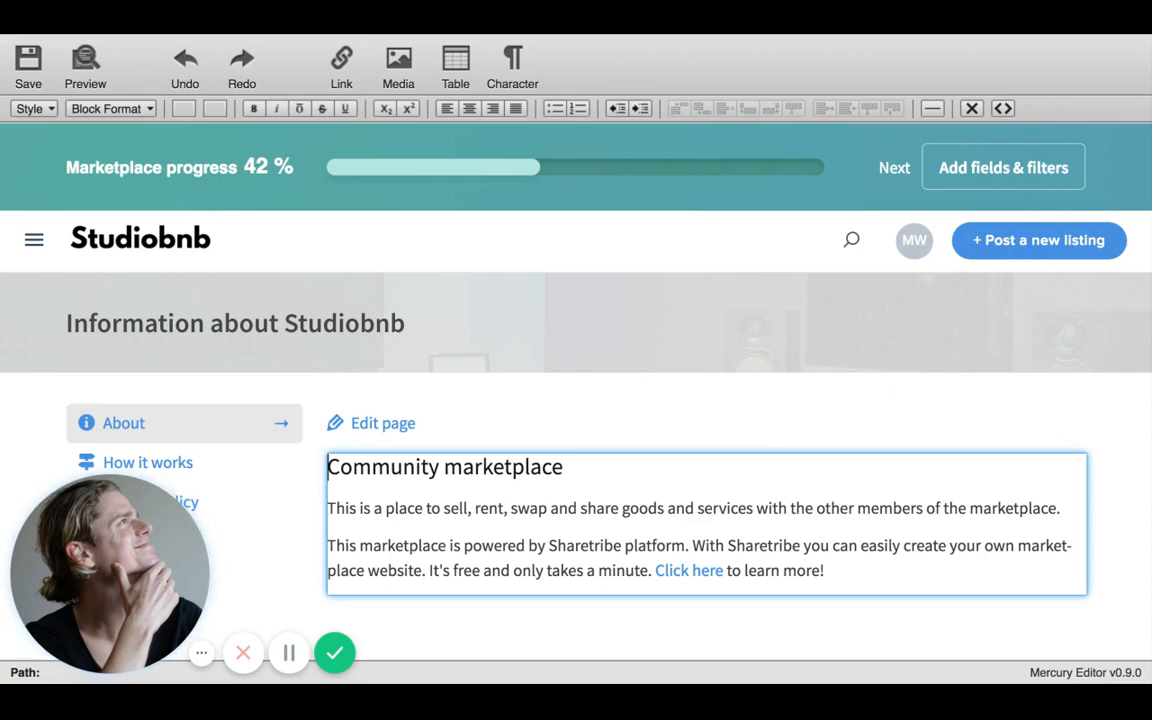
pyautogui.click(335, 653)
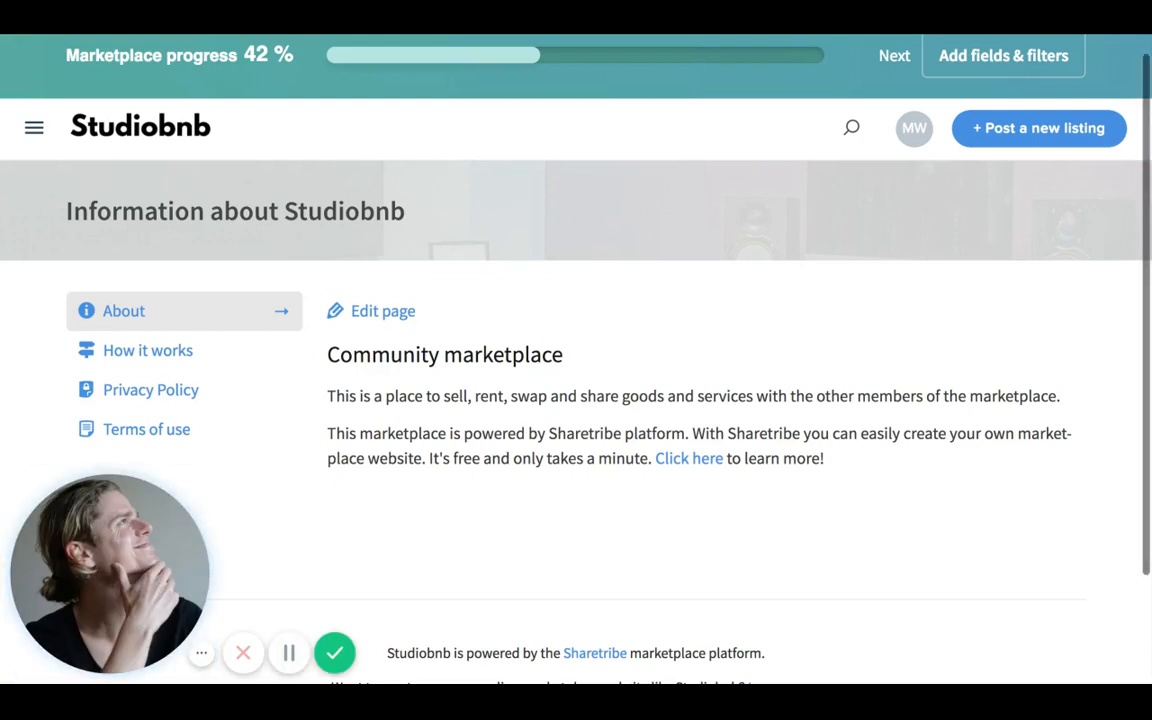
pyautogui.moveTo(34, 128)
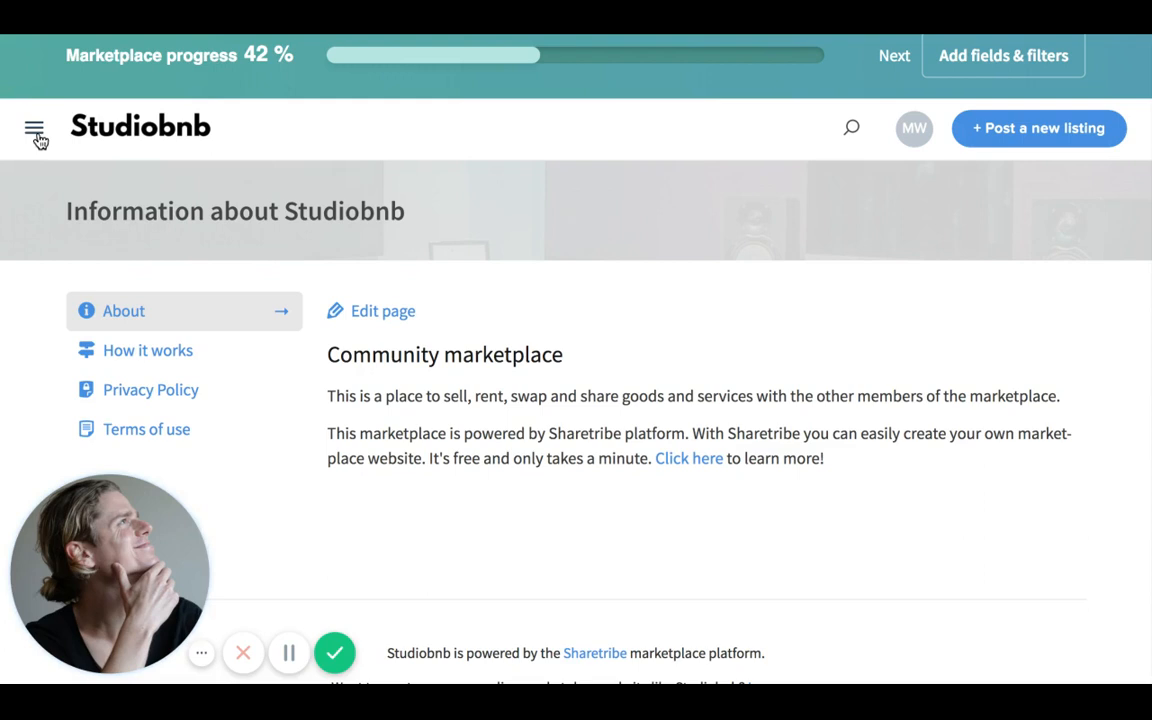
pyautogui.moveTo(922, 135)
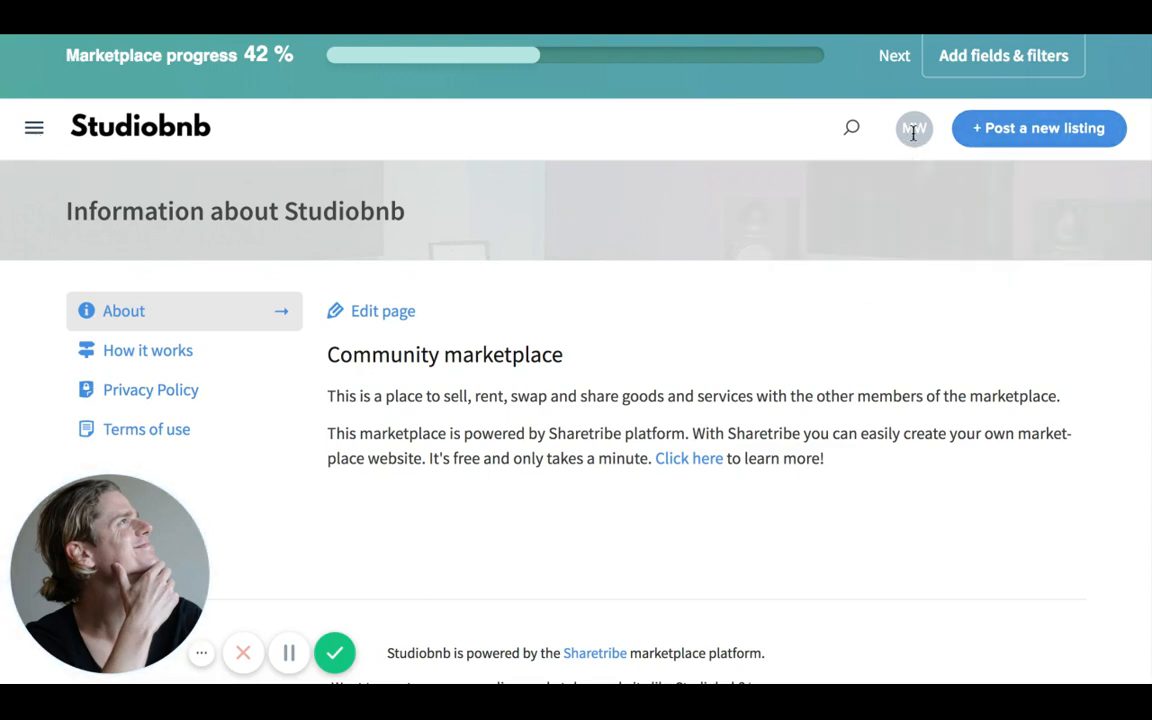
pyautogui.moveTo(832, 321)
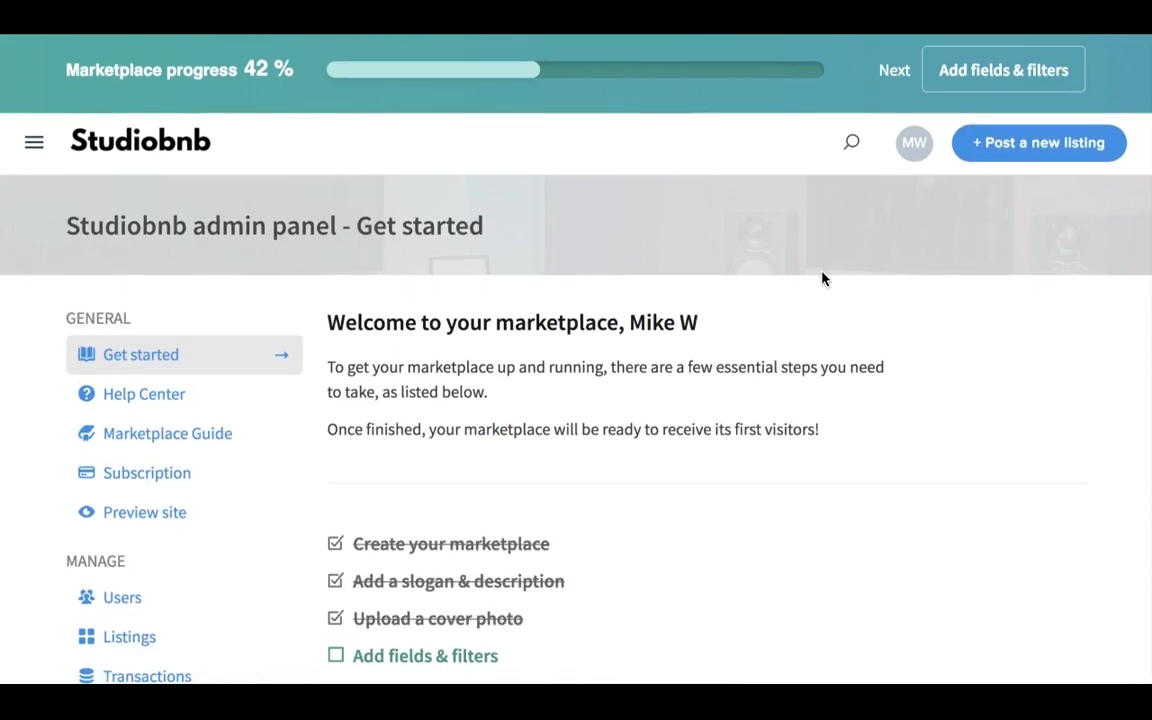
# Step: Scroll the admin Get started page down toward the Configure sidebar section
pyautogui.scroll(-3)
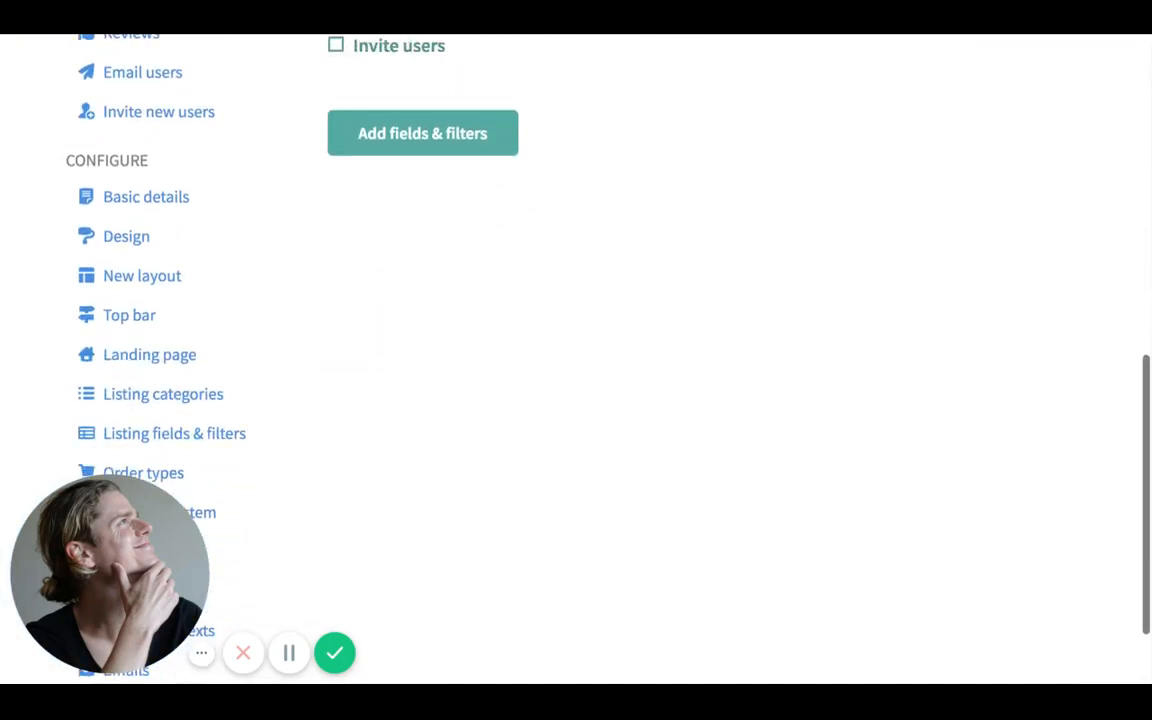
pyautogui.scroll(-3)
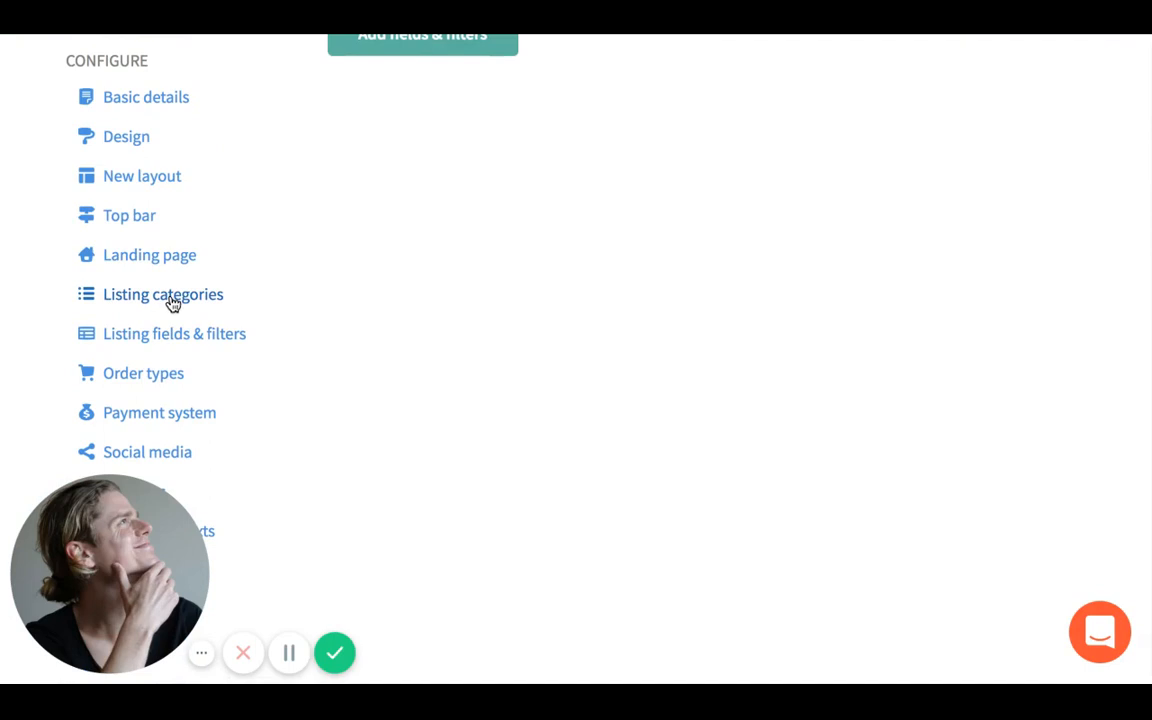
# Step: Review the Listing categories page showing the single Music Studio category
pyautogui.click(162, 294)
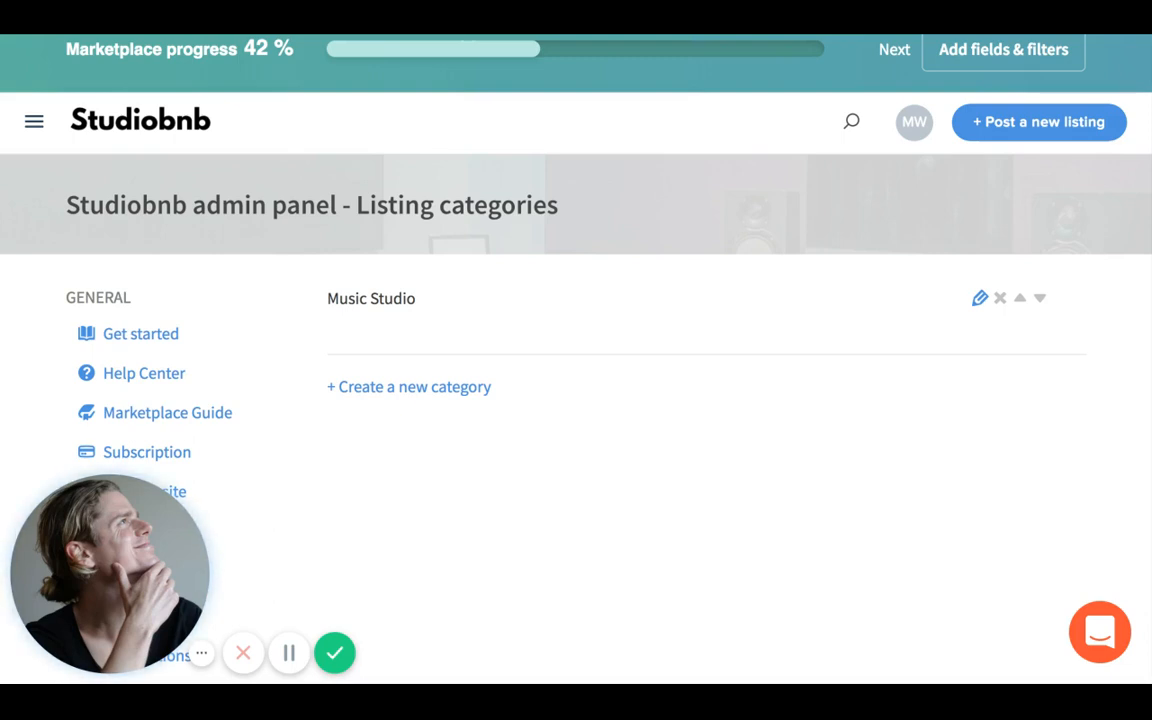
pyautogui.moveTo(370, 334)
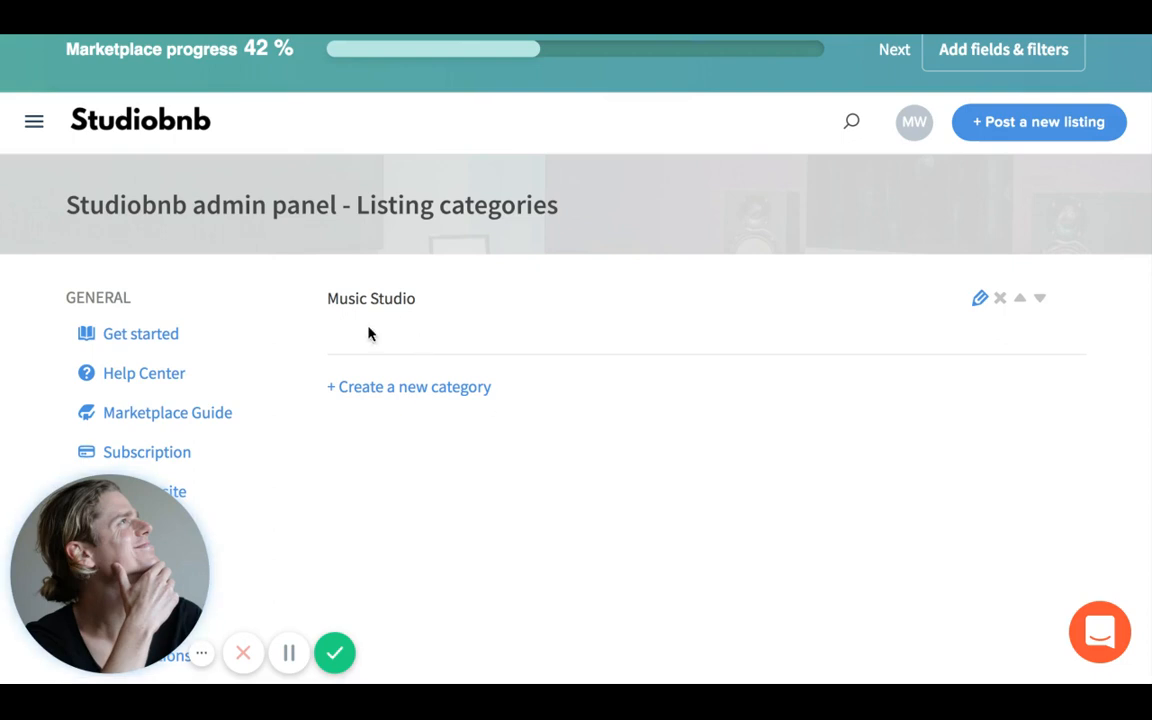
pyautogui.moveTo(1018, 135)
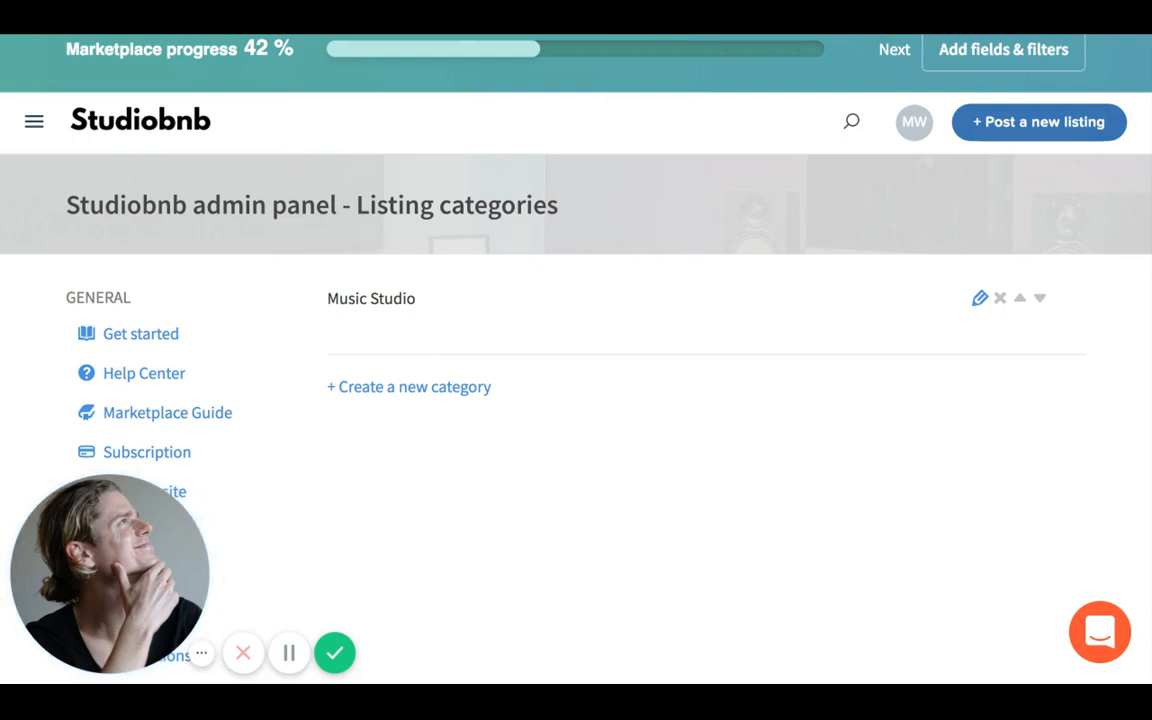
pyautogui.moveTo(845, 333)
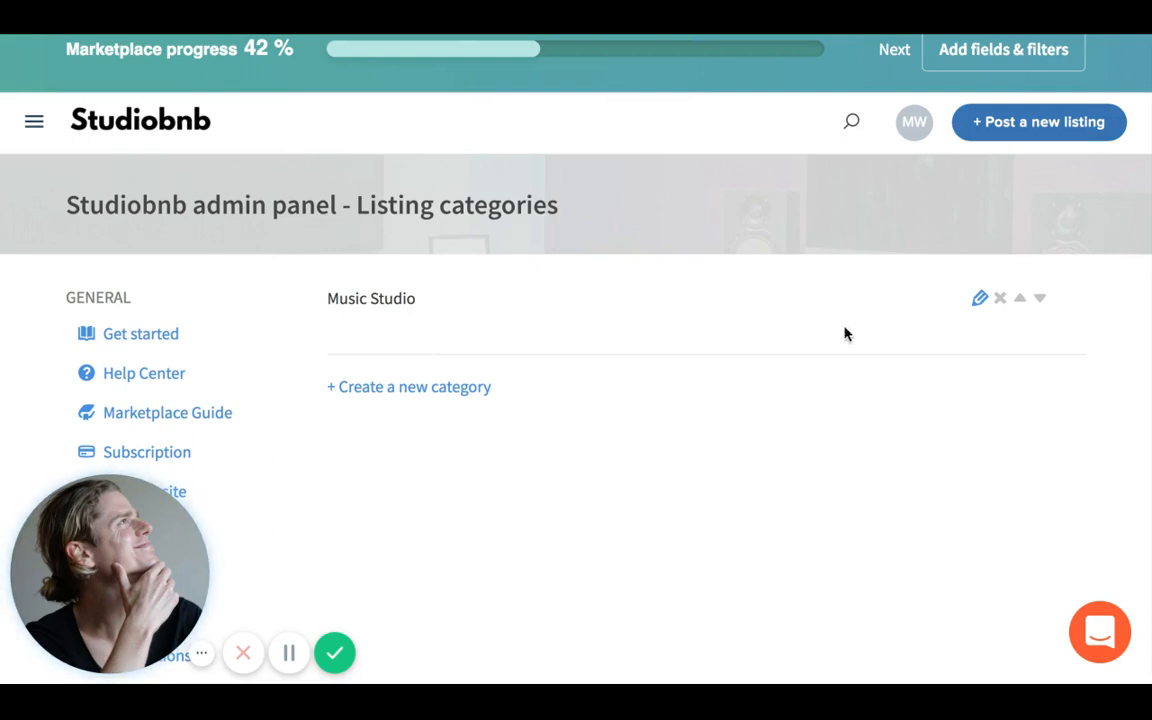
pyautogui.scroll(-3)
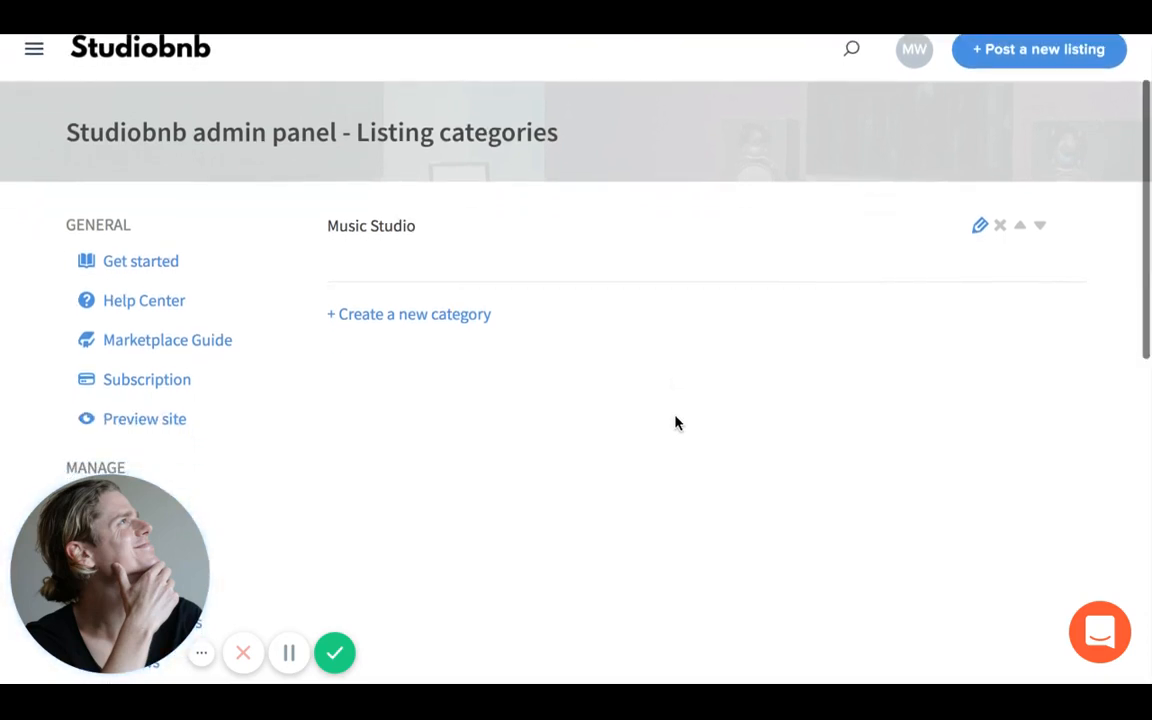
pyautogui.scroll(-3)
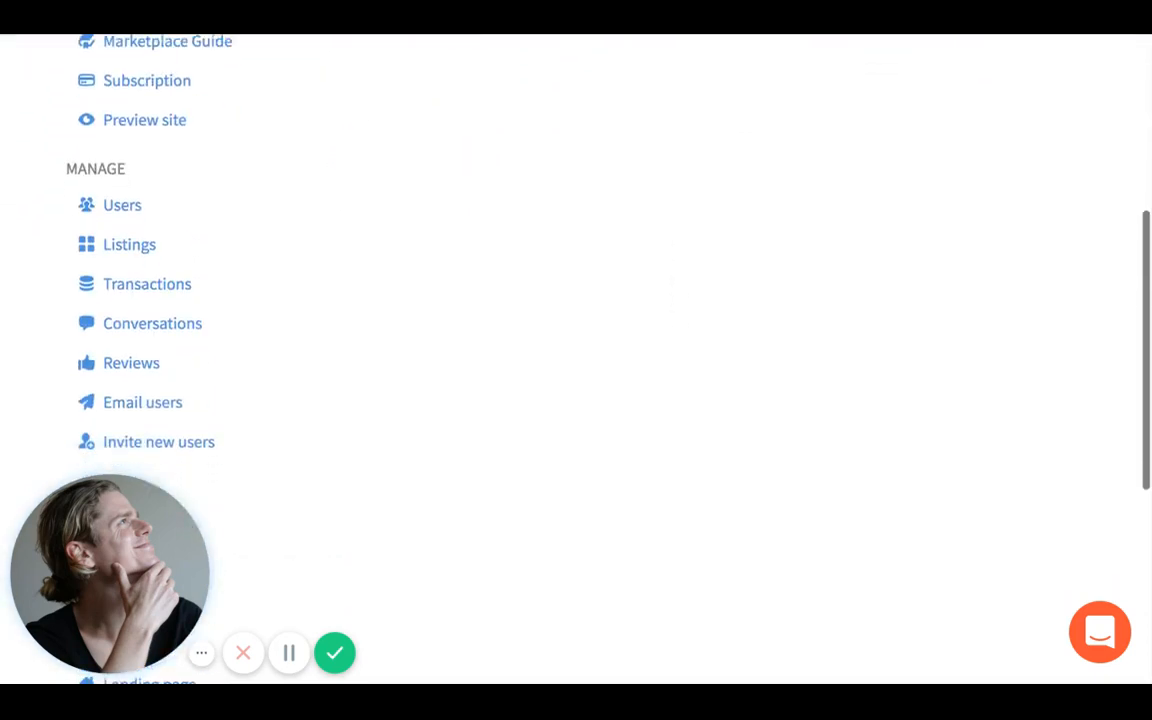
pyautogui.scroll(-3)
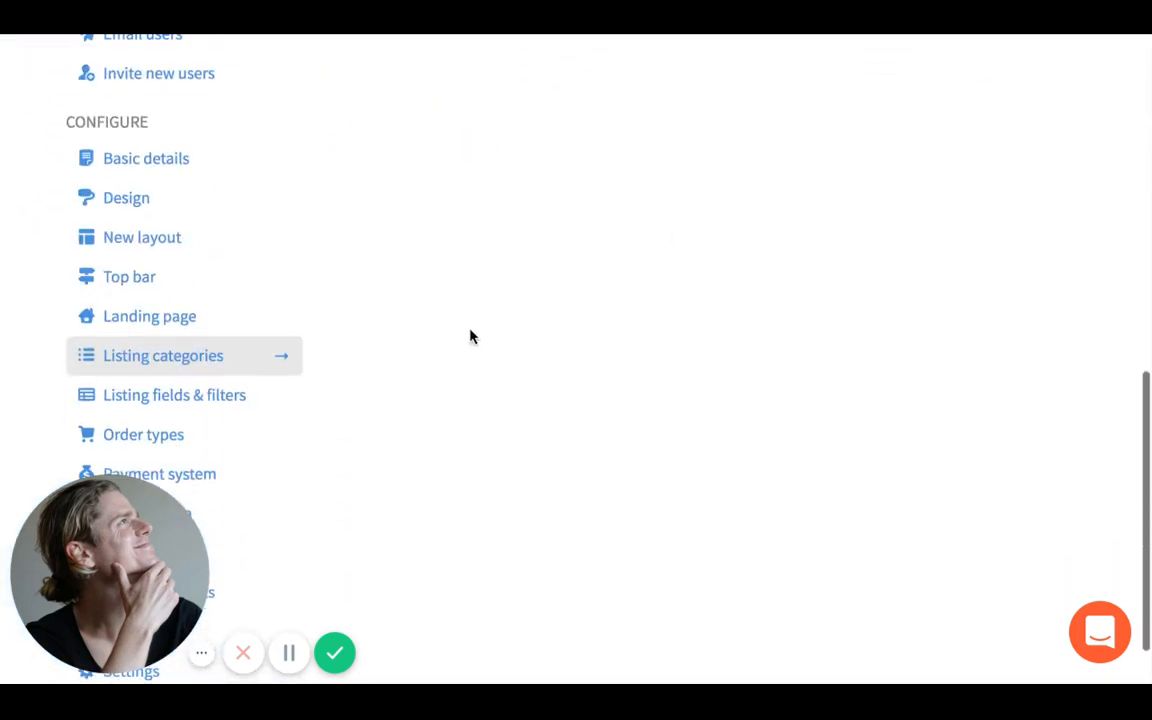
pyautogui.moveTo(232, 405)
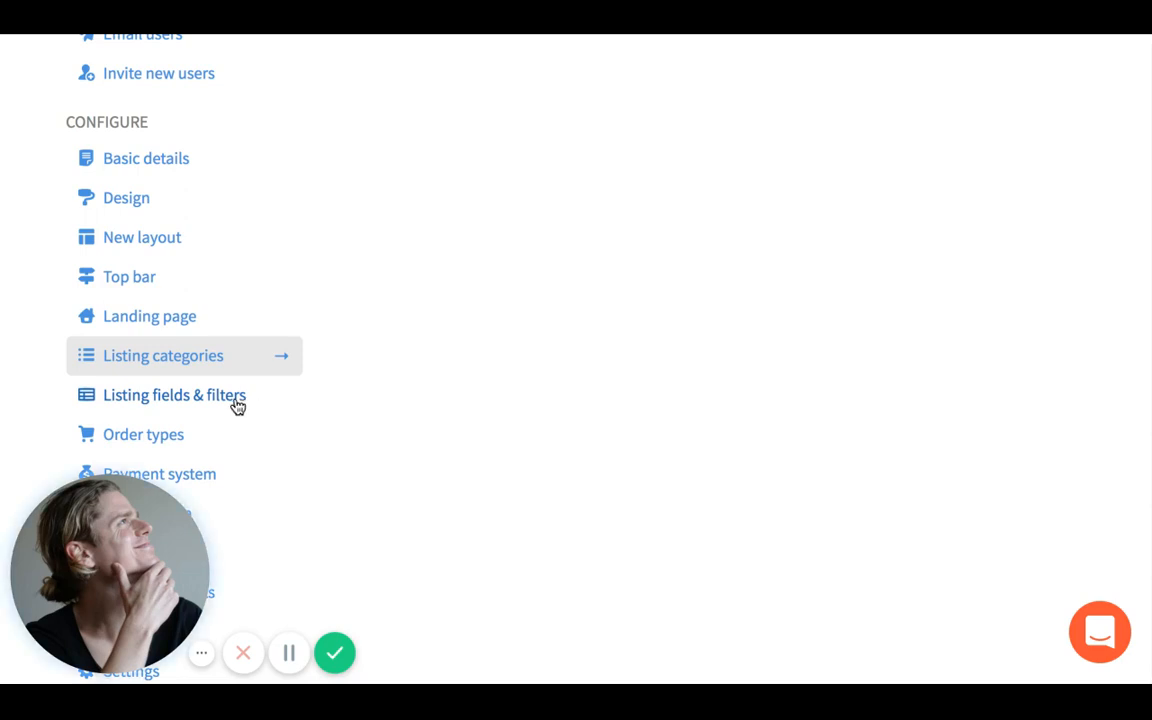
# Step: Open Listing fields & filters and start a new multiple-choice listing field
pyautogui.click(189, 395)
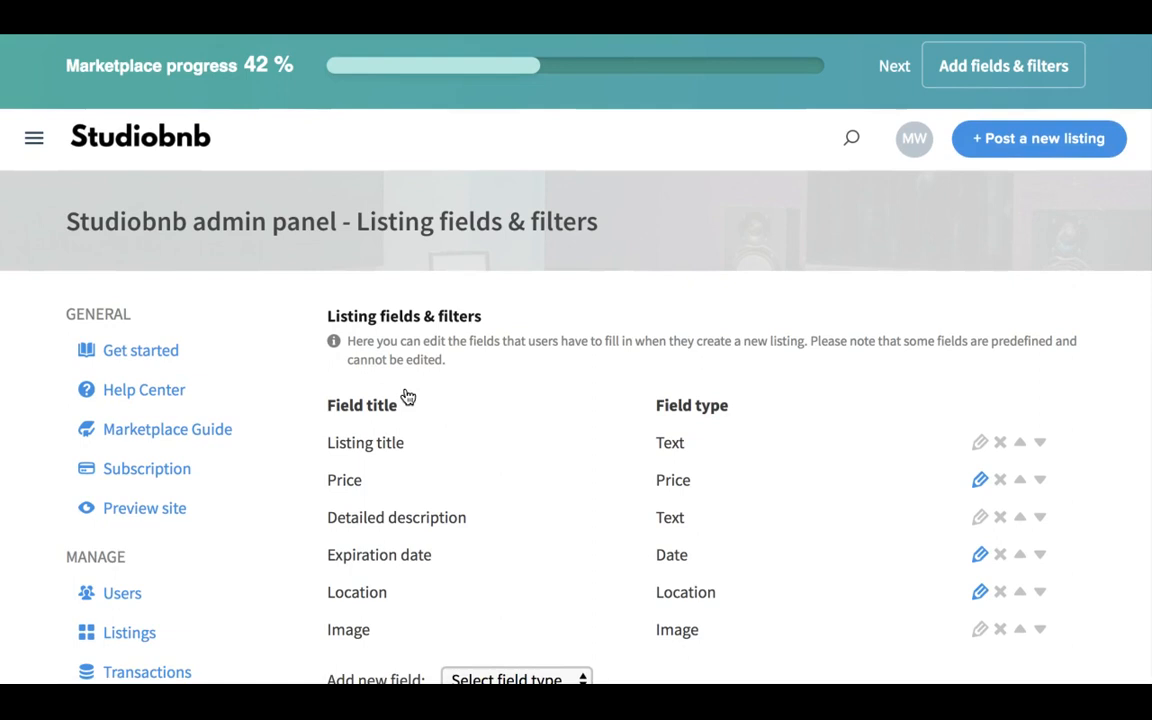
pyautogui.scroll(-3)
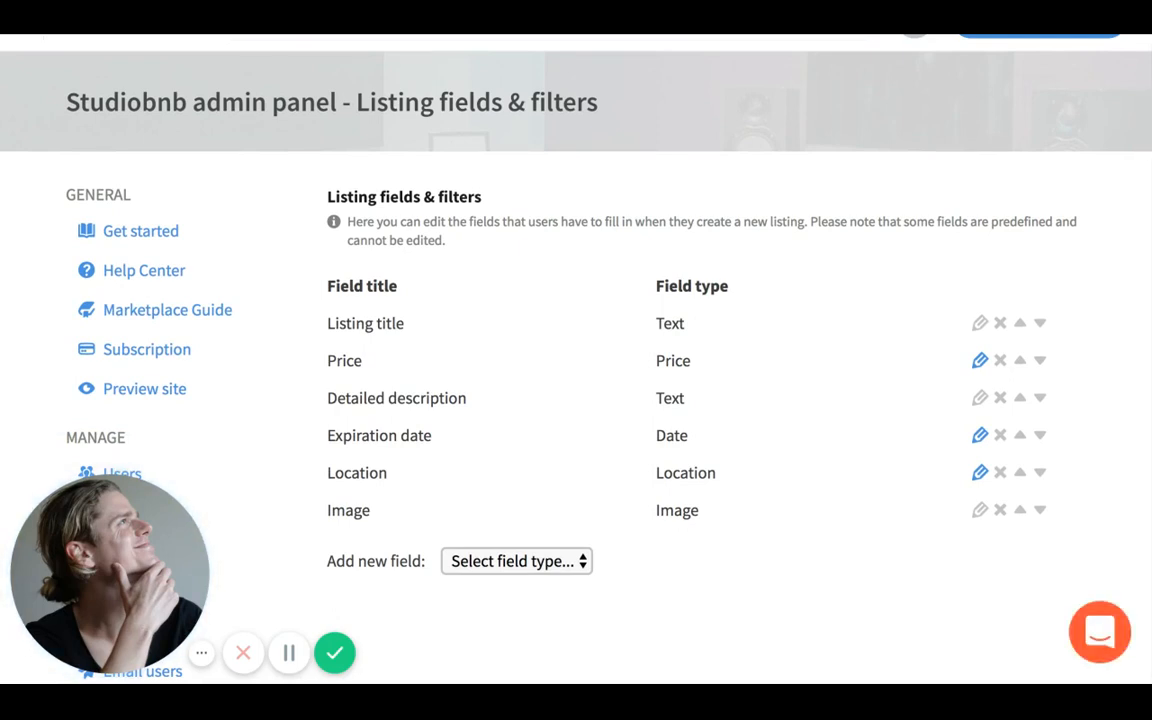
pyautogui.moveTo(401, 340)
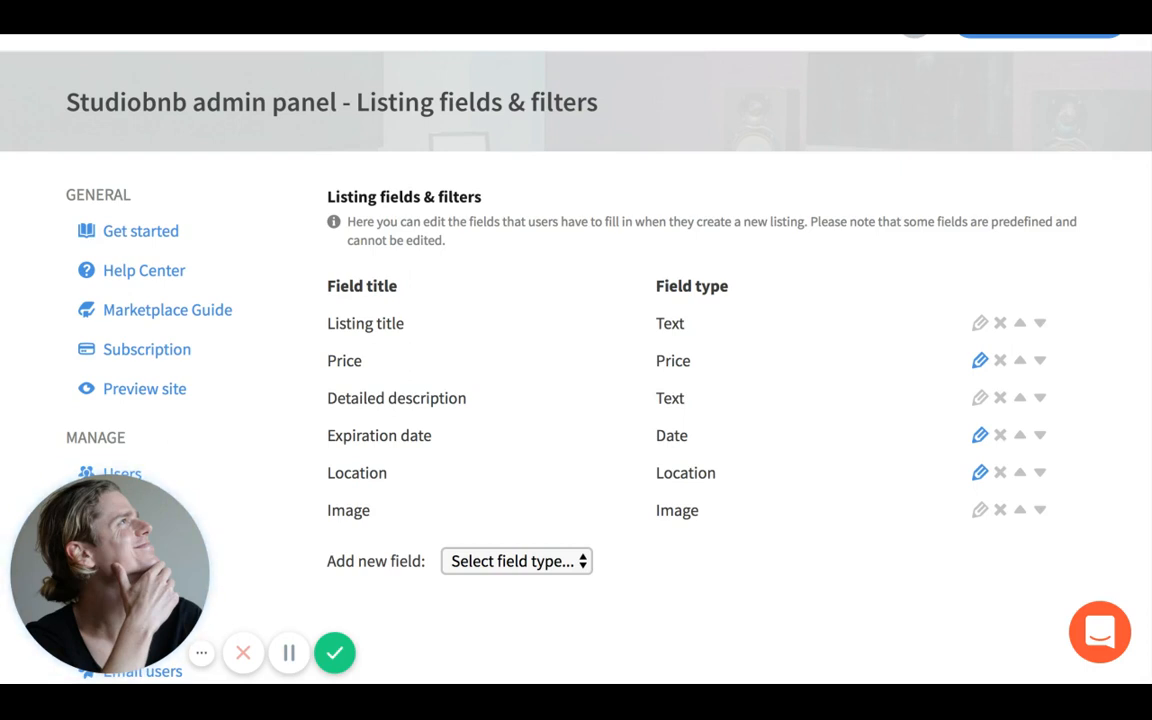
pyautogui.moveTo(438, 475)
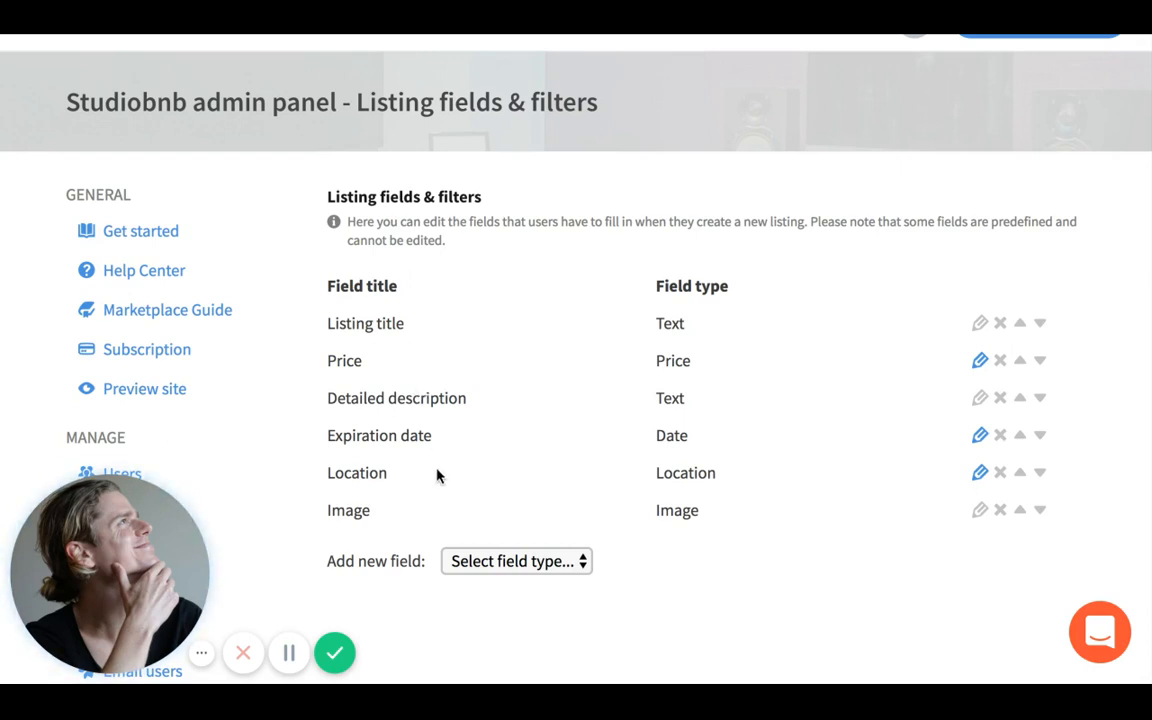
pyautogui.click(516, 561)
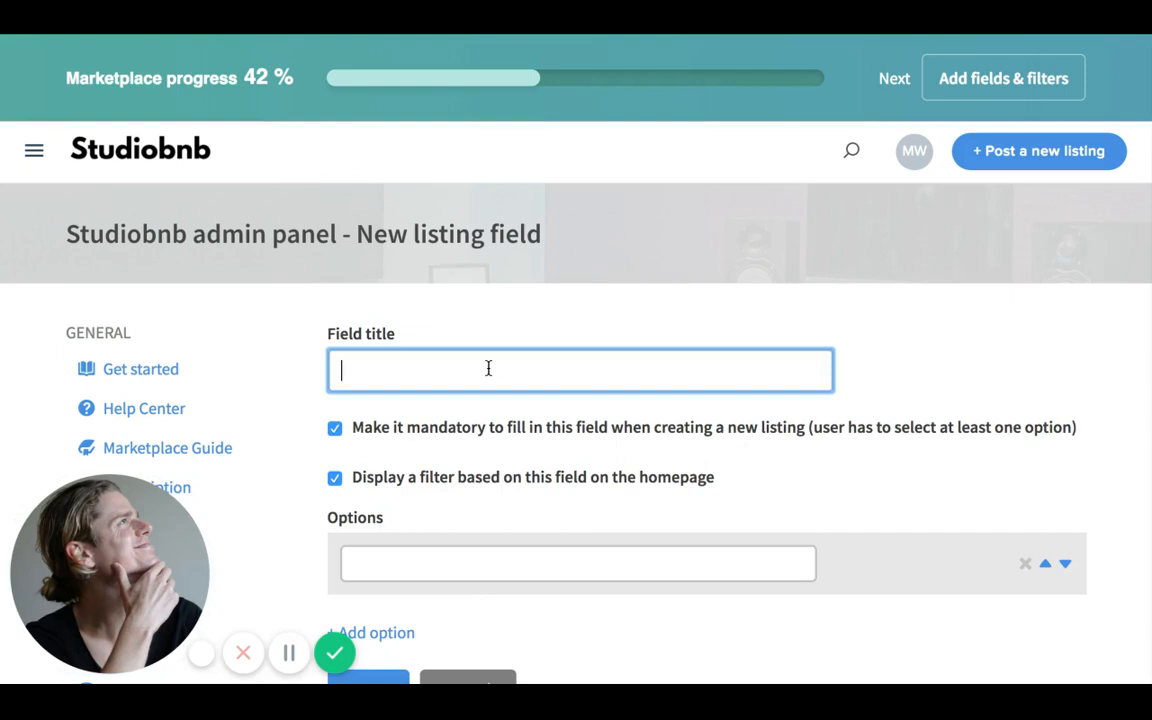
# Step: Create the Studio Type field with options 'Home studio' and 'Top-line studio', and save
pyautogui.write('Studio Type')
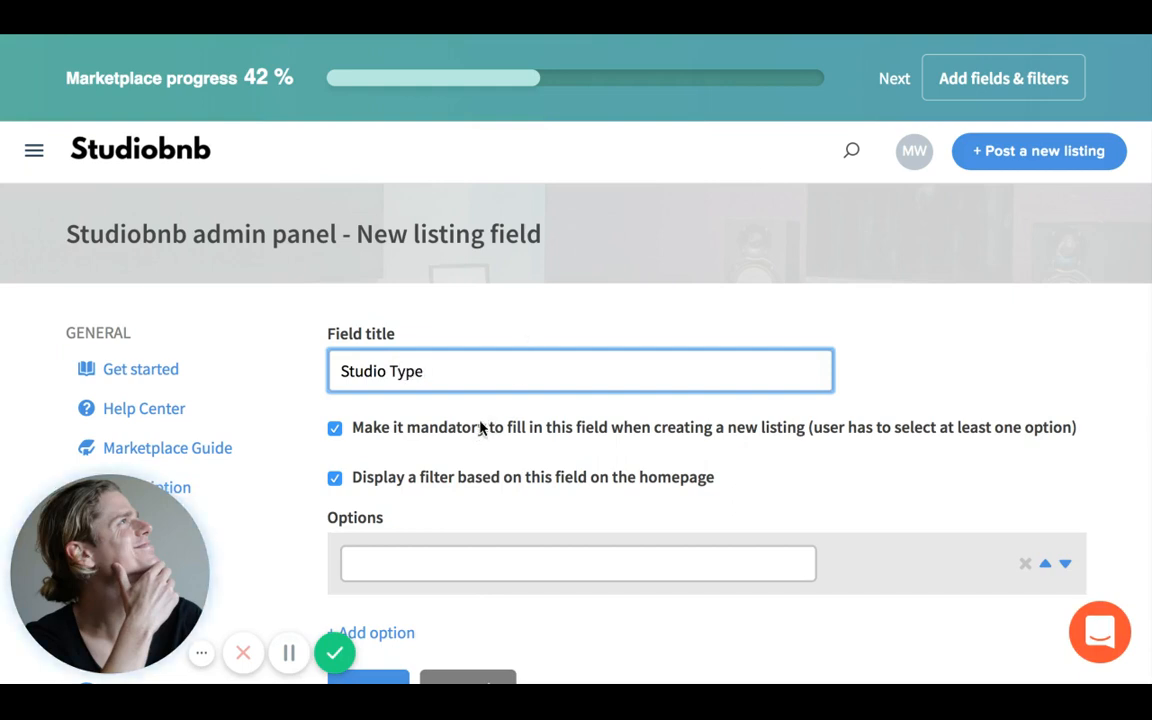
pyautogui.moveTo(480, 428)
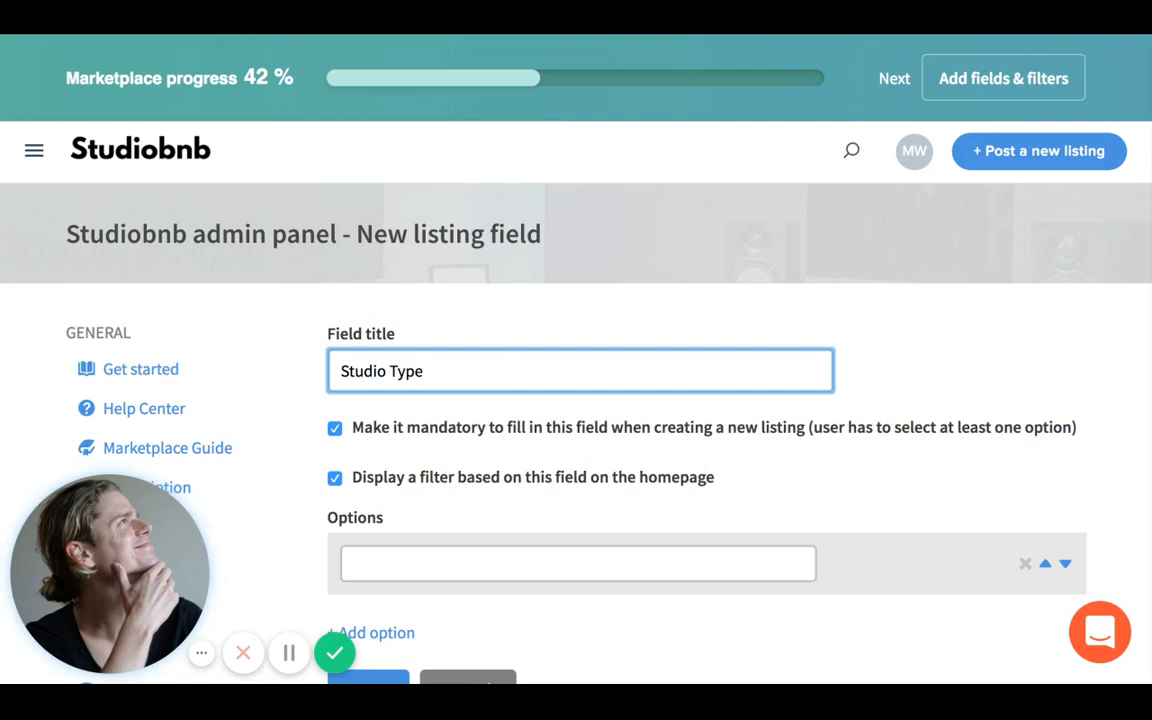
pyautogui.moveTo(466, 550)
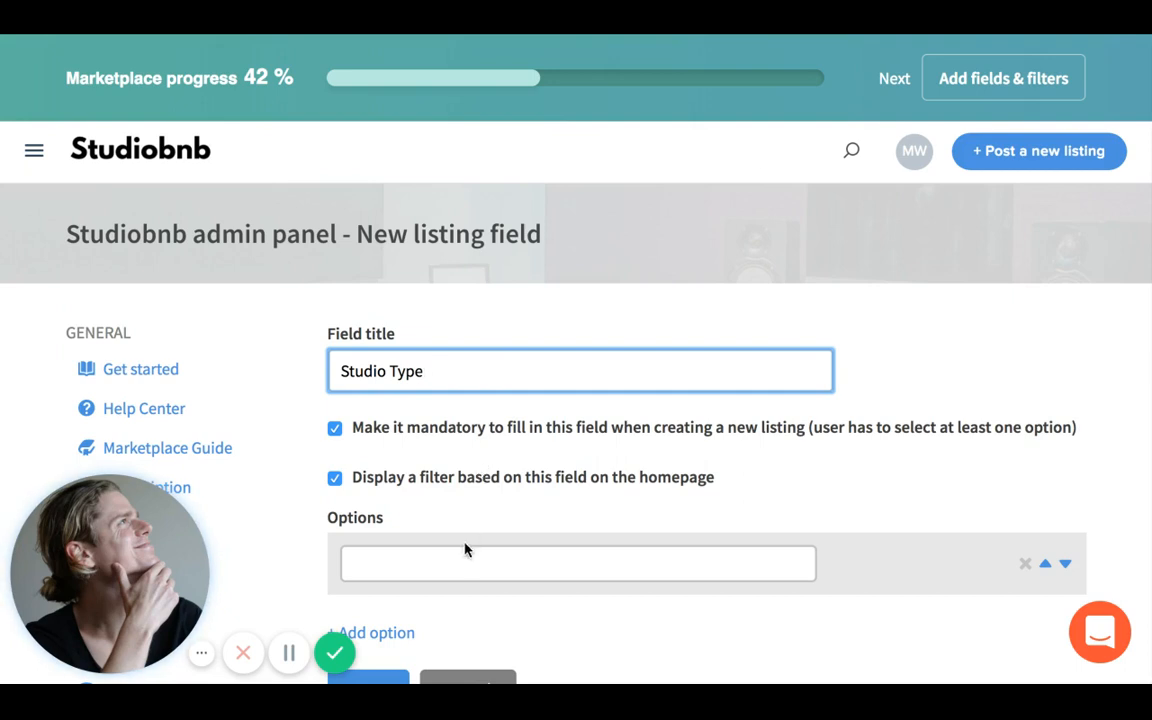
pyautogui.click(577, 563)
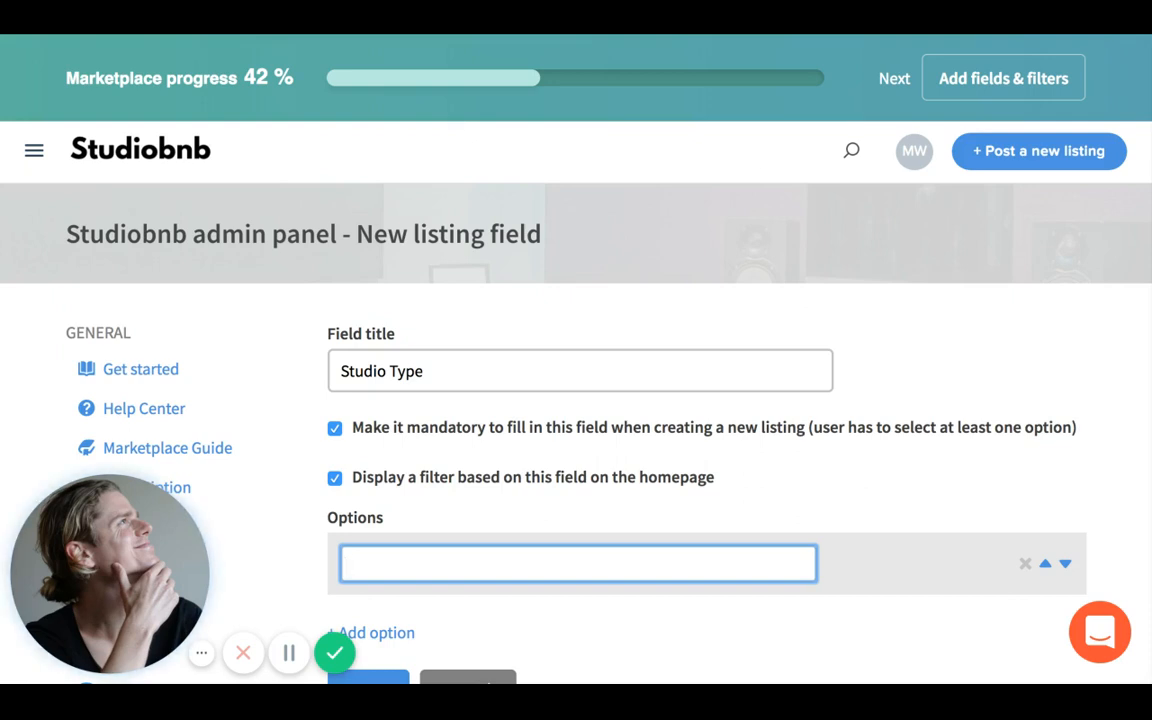
pyautogui.moveTo(445, 515)
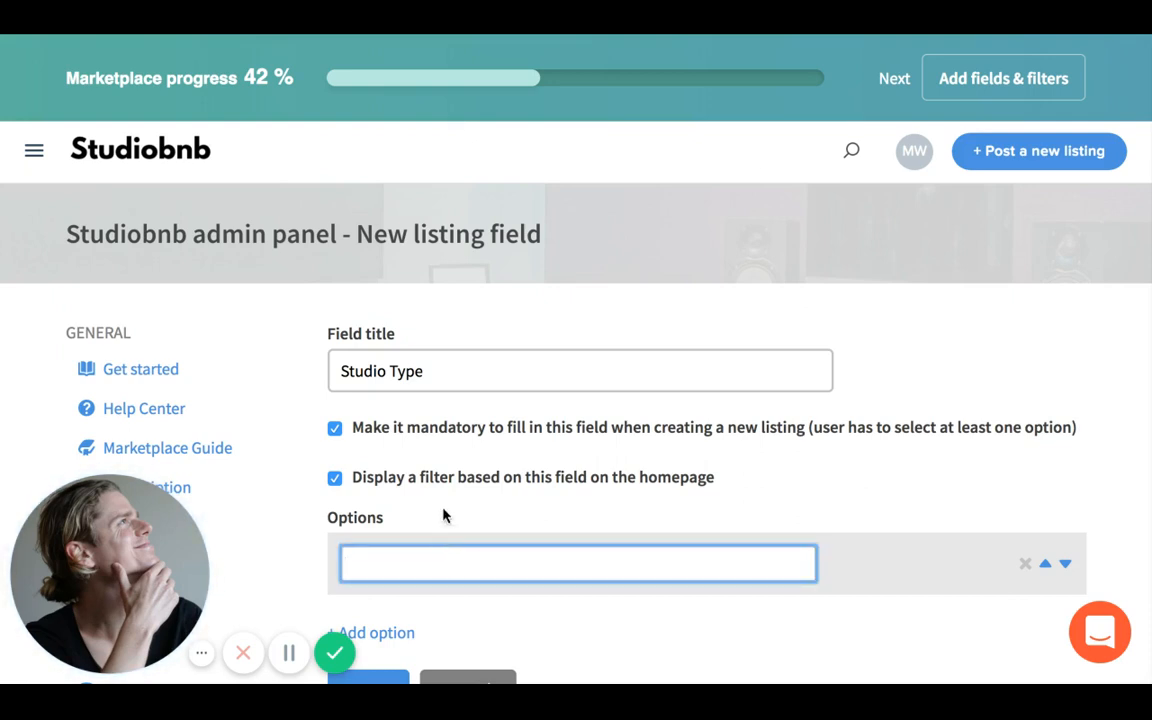
pyautogui.write('Home')
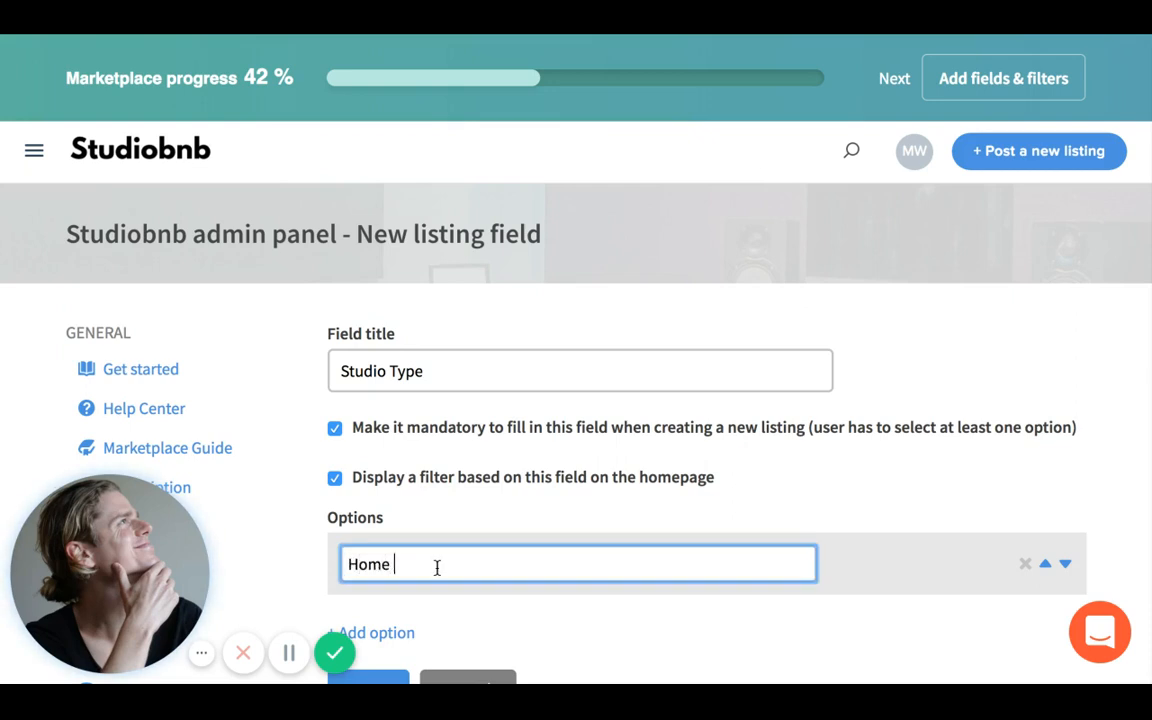
pyautogui.write('studio')
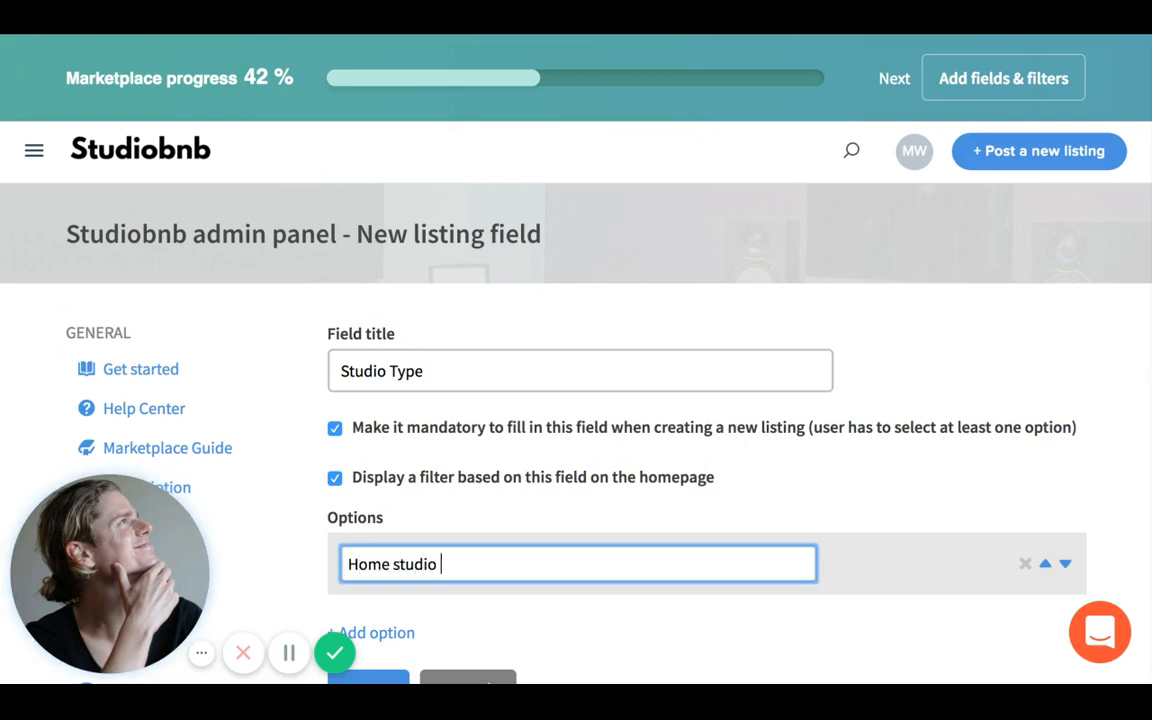
pyautogui.scroll(-3)
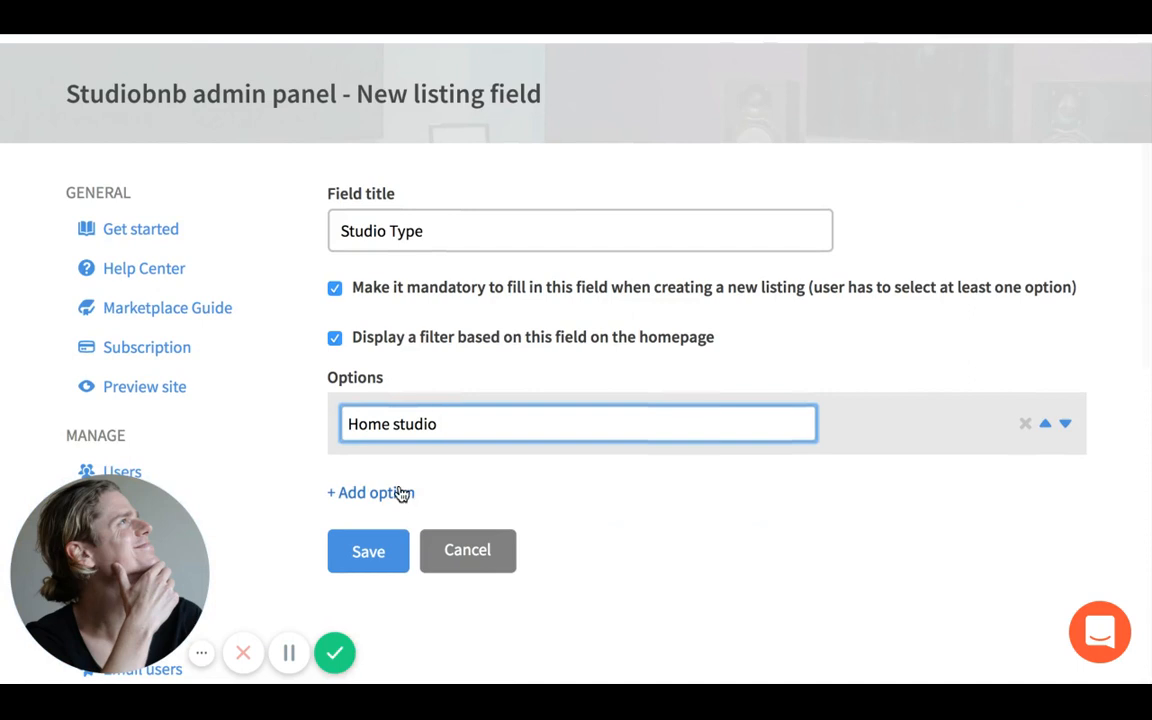
pyautogui.click(370, 493)
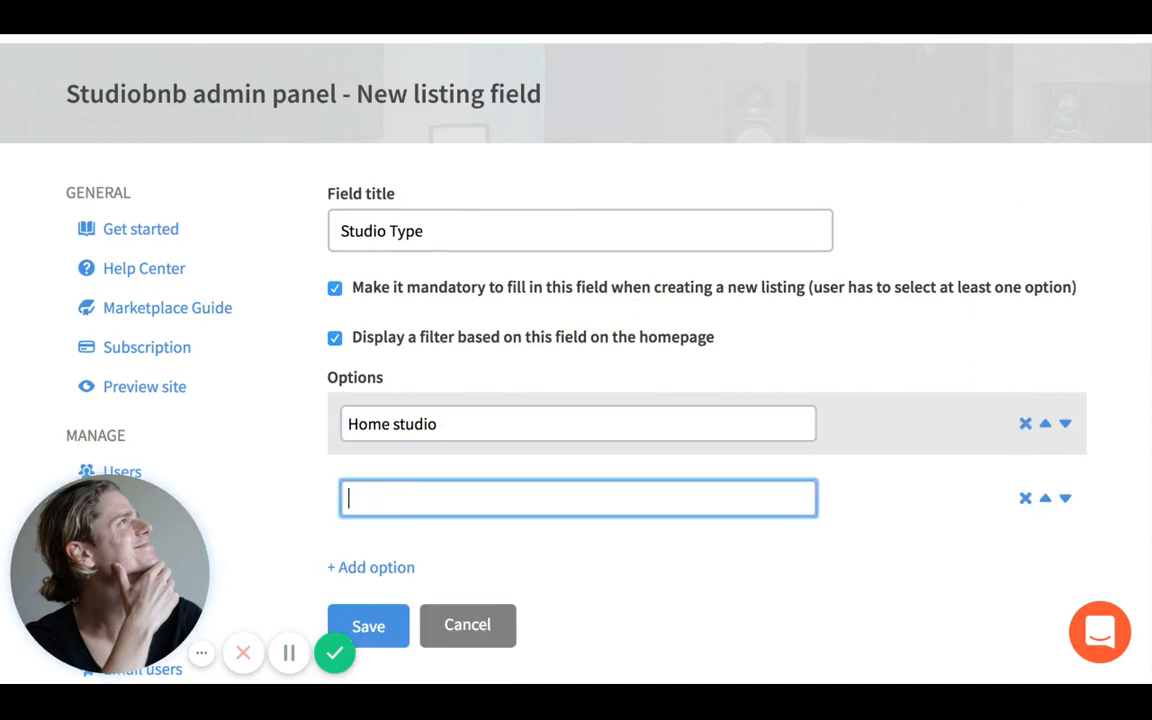
pyautogui.write('Top-line stu')
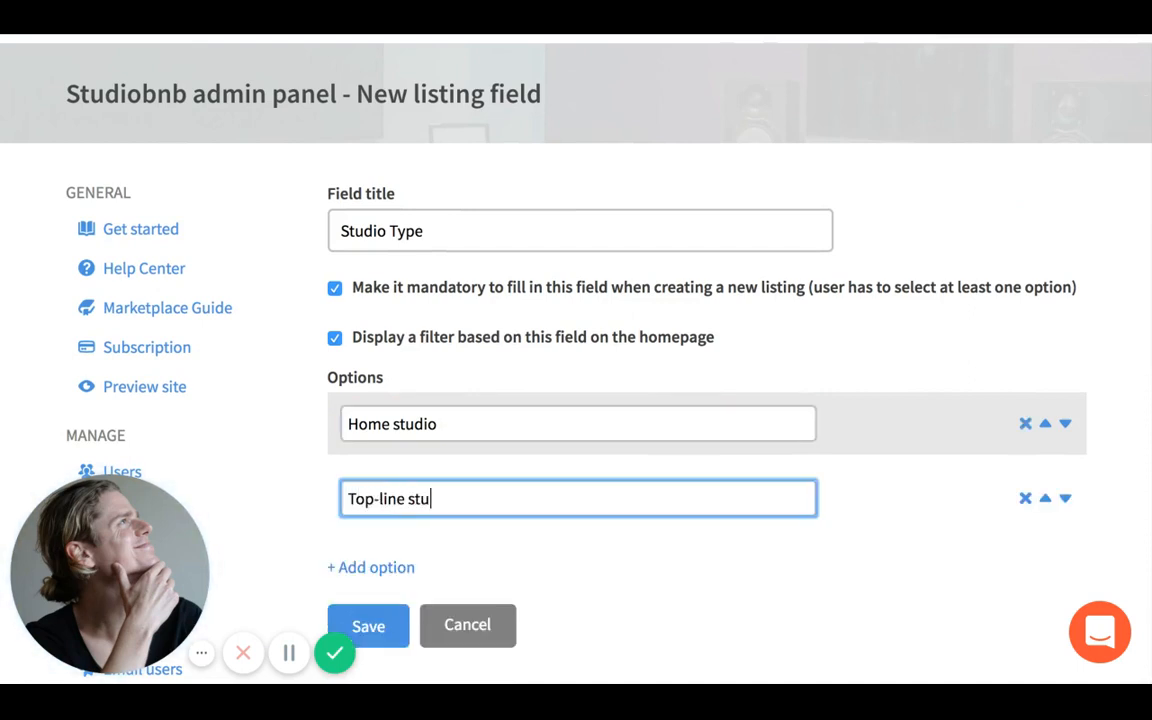
pyautogui.click(371, 625)
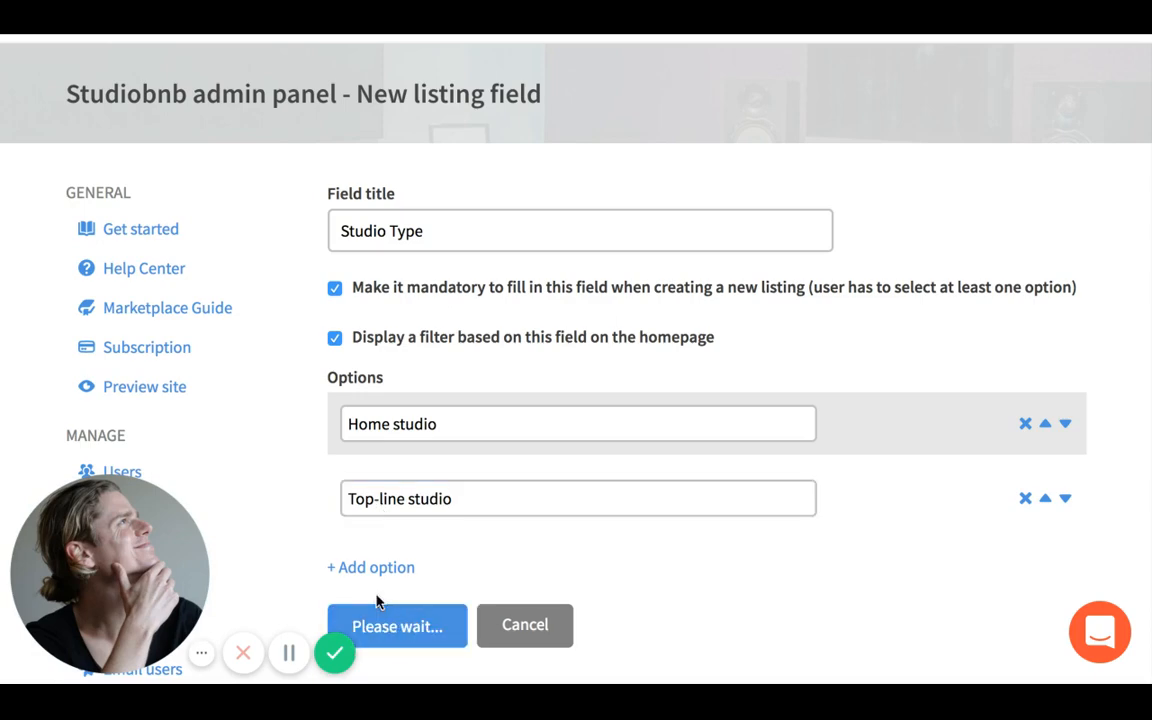
pyautogui.click(394, 625)
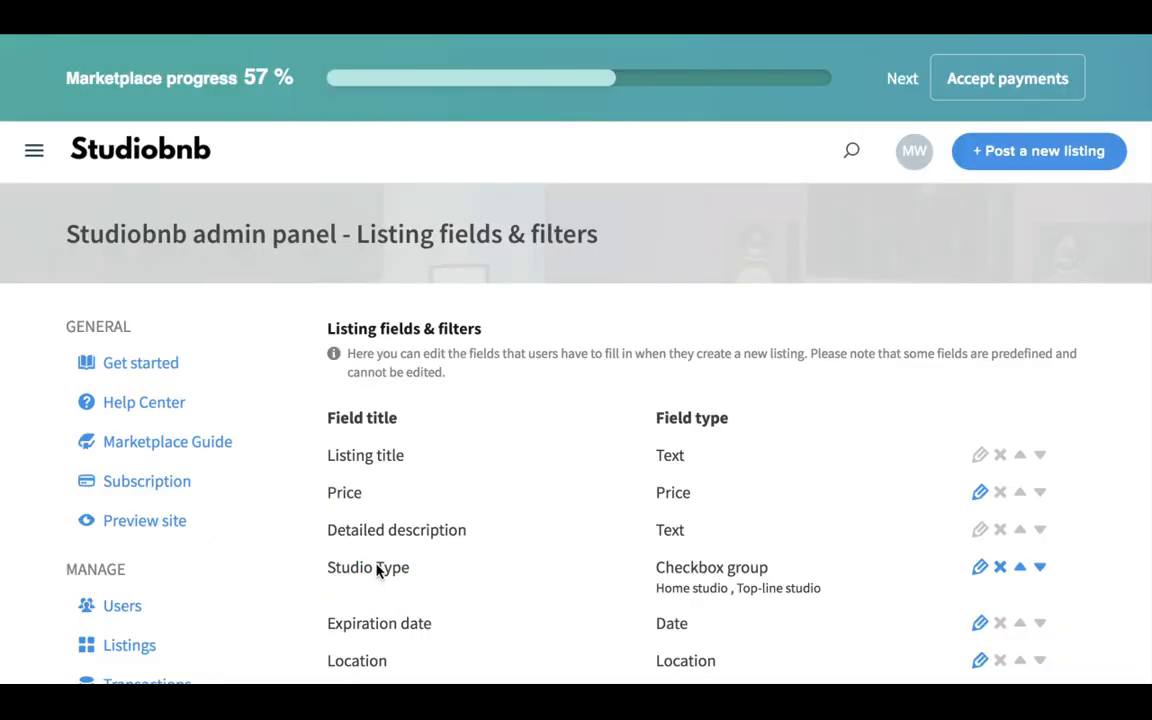
pyautogui.scroll(-3)
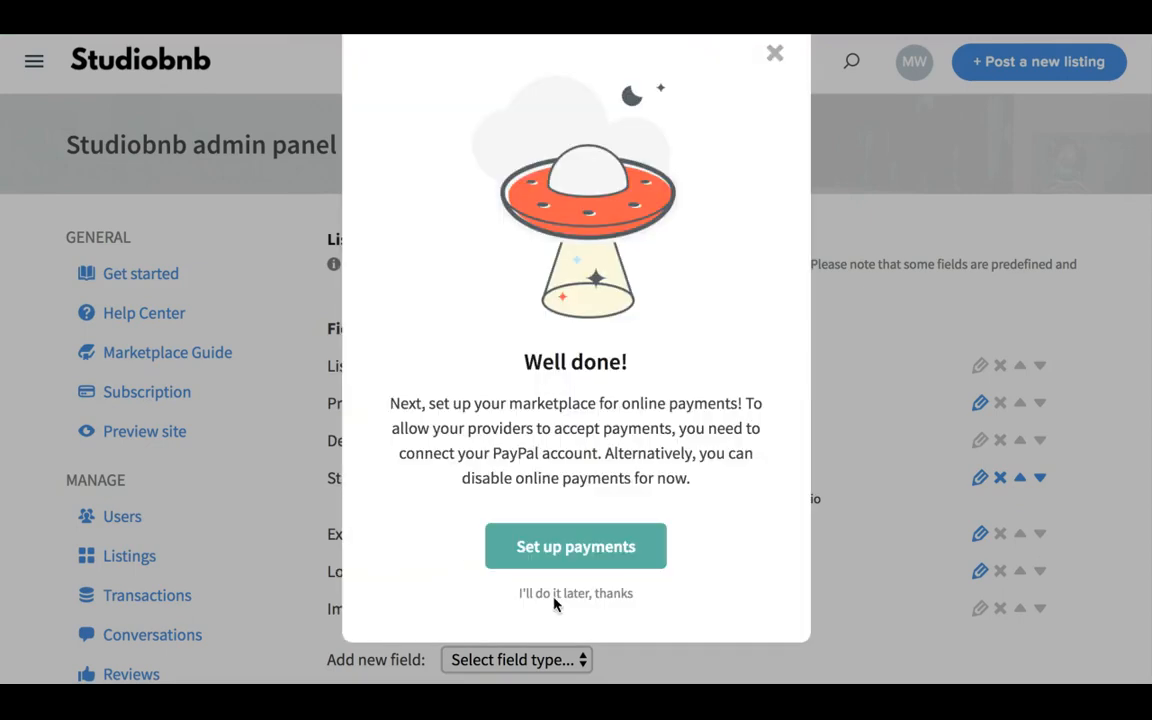
pyautogui.click(576, 593)
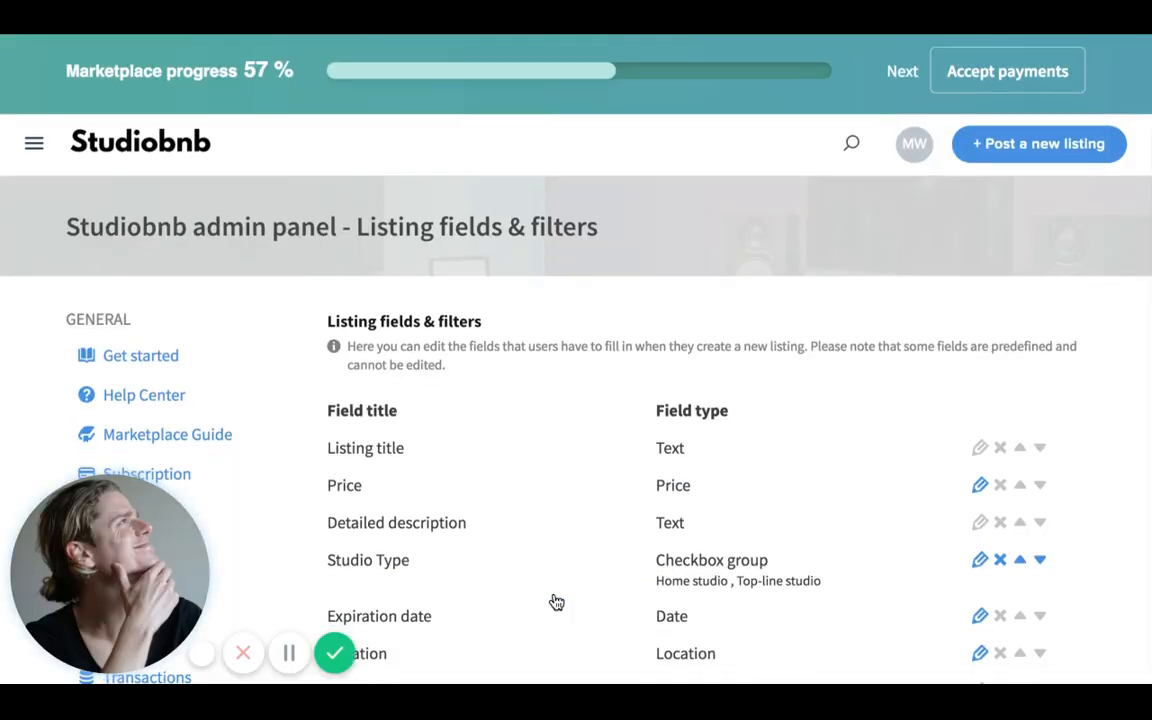
pyautogui.scroll(-3)
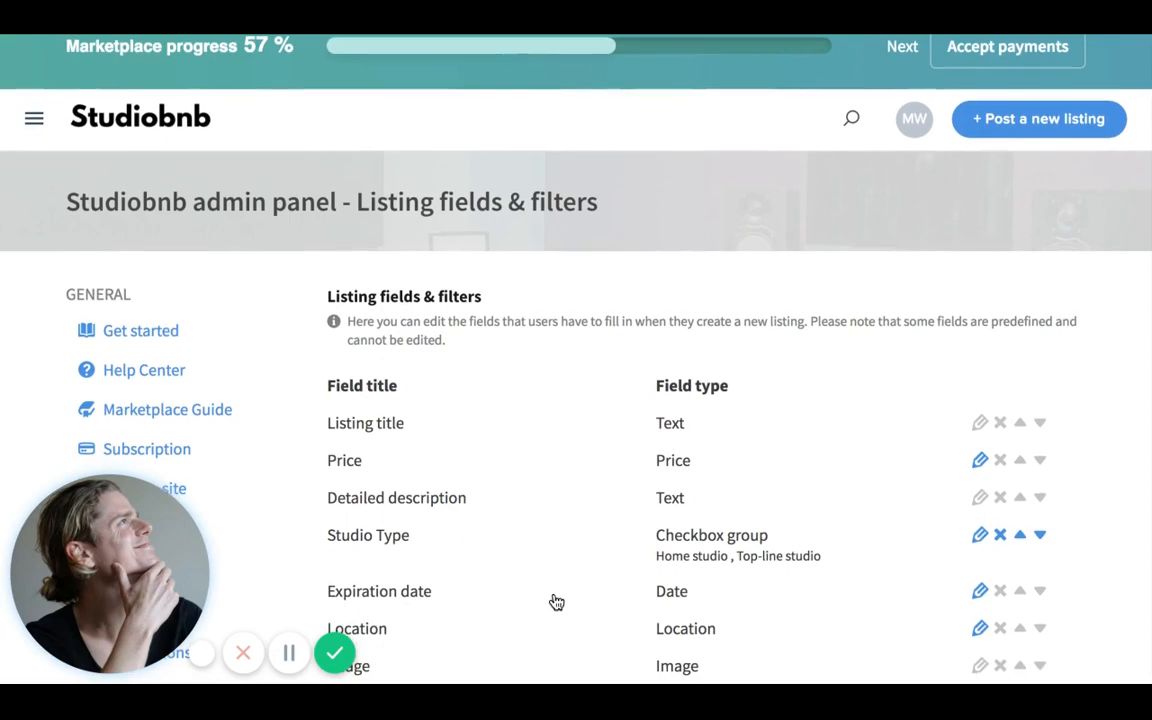
pyautogui.scroll(-3)
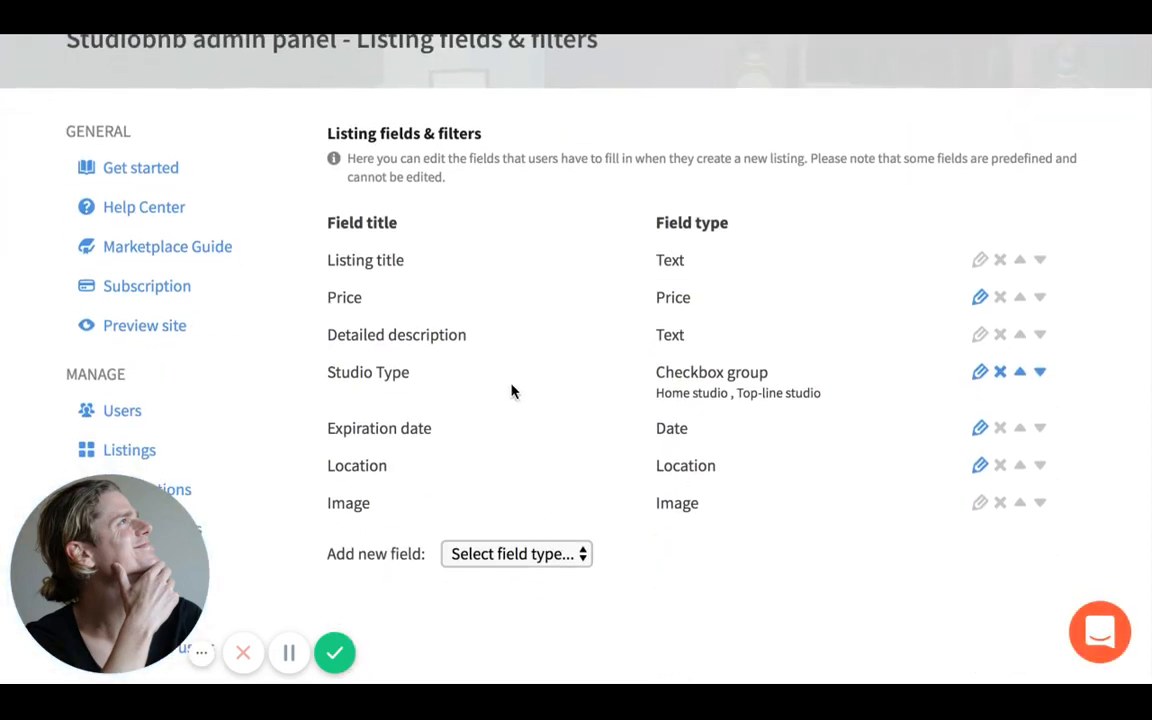
pyautogui.scroll(-3)
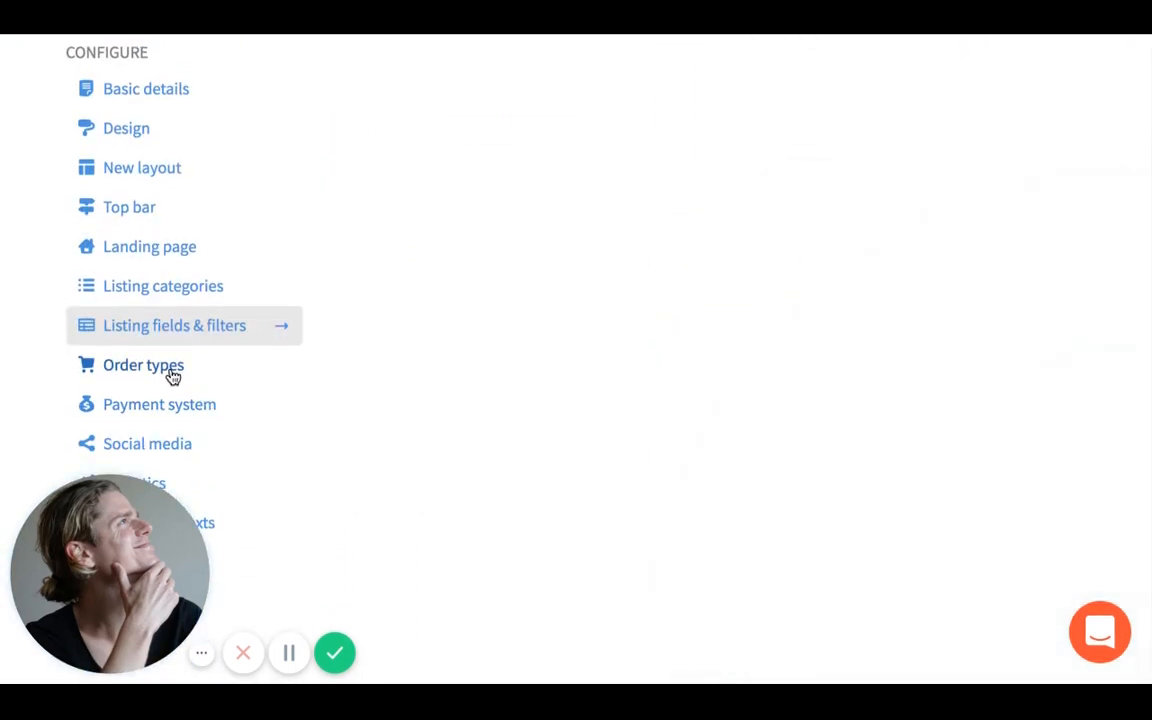
# Step: View Order types: Renting out music studio and Renting out without accepting payments
pyautogui.click(143, 365)
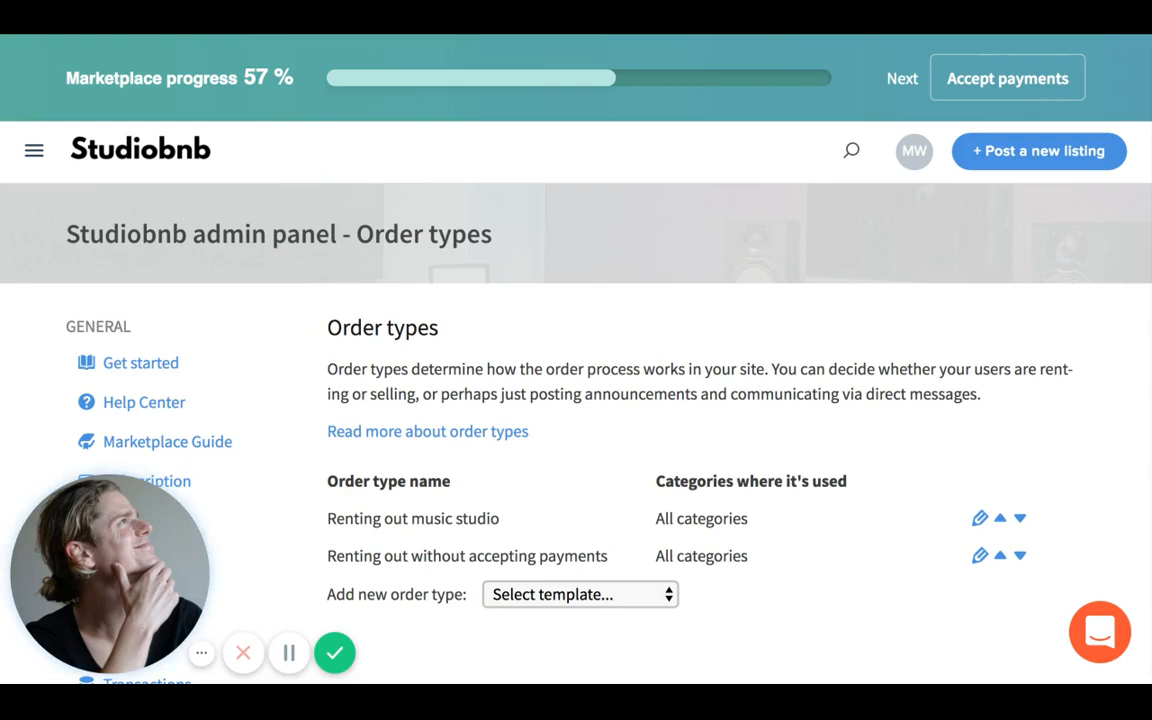
pyautogui.scroll(-3)
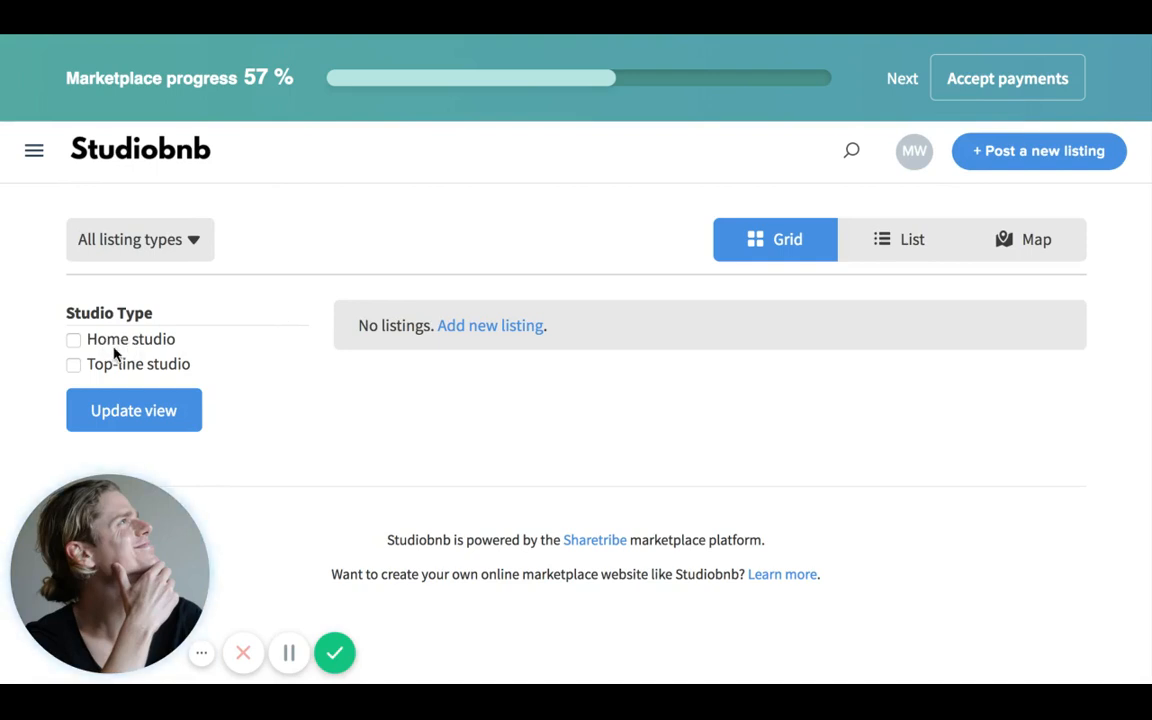
pyautogui.moveTo(259, 159)
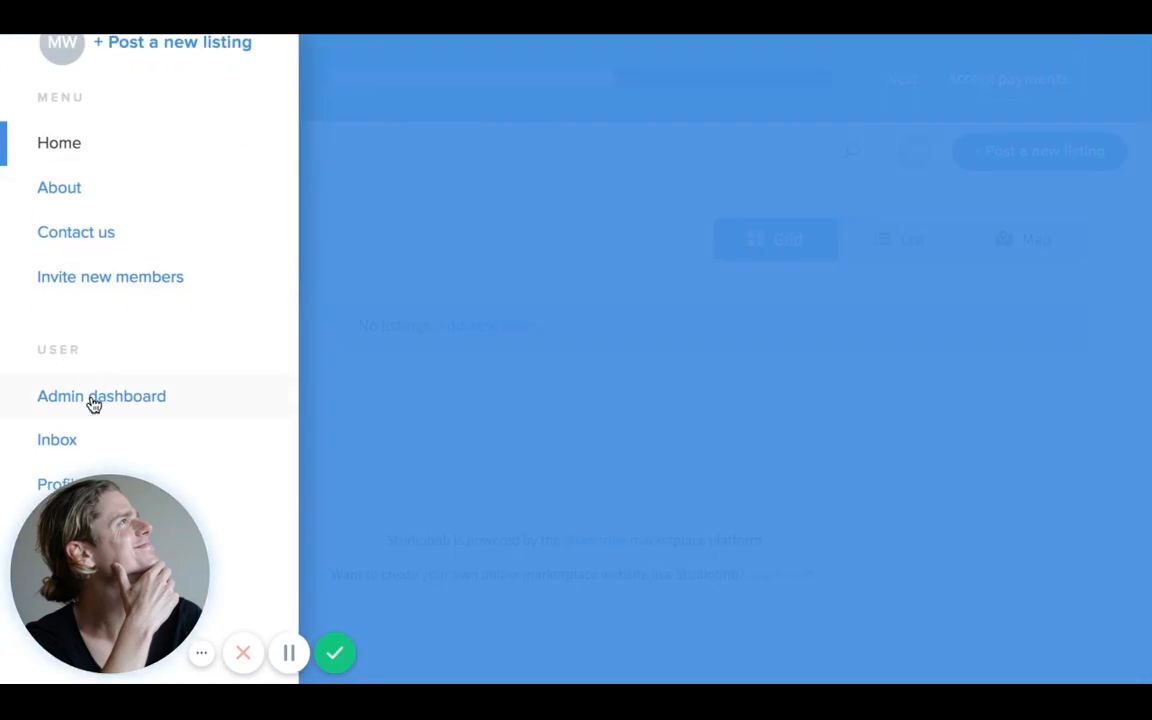
# Step: Return to the admin dashboard and reopen Listing fields & filters showing Studio Type
pyautogui.click(101, 396)
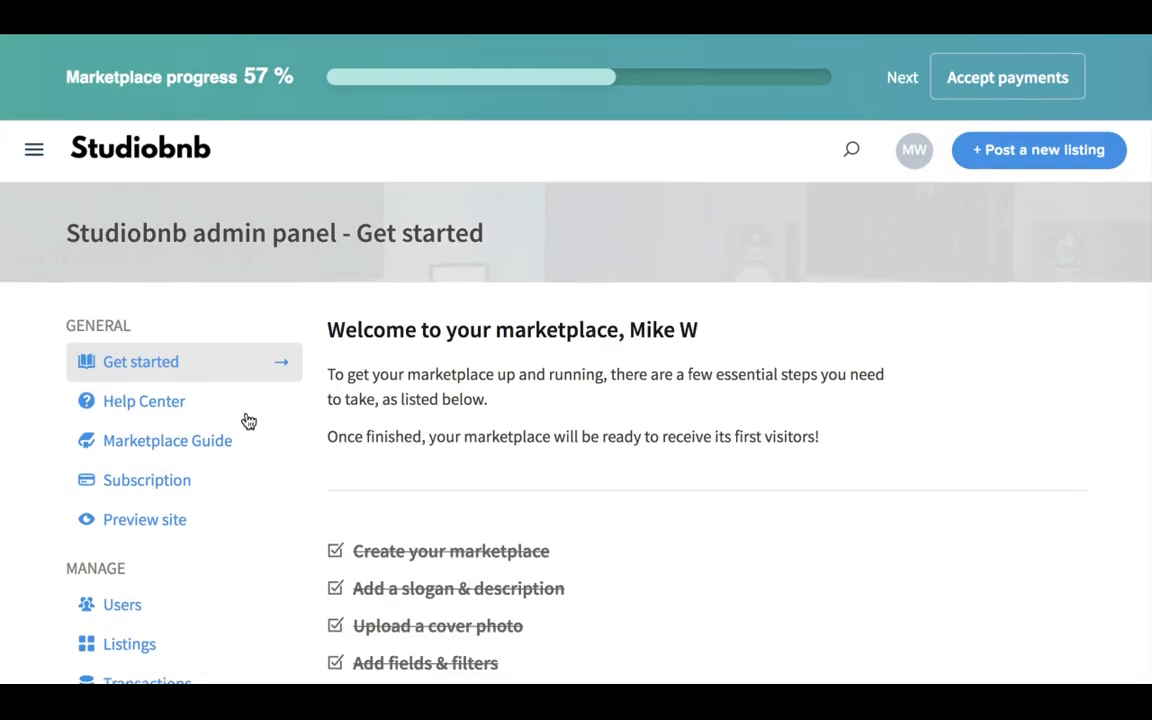
pyautogui.scroll(-3)
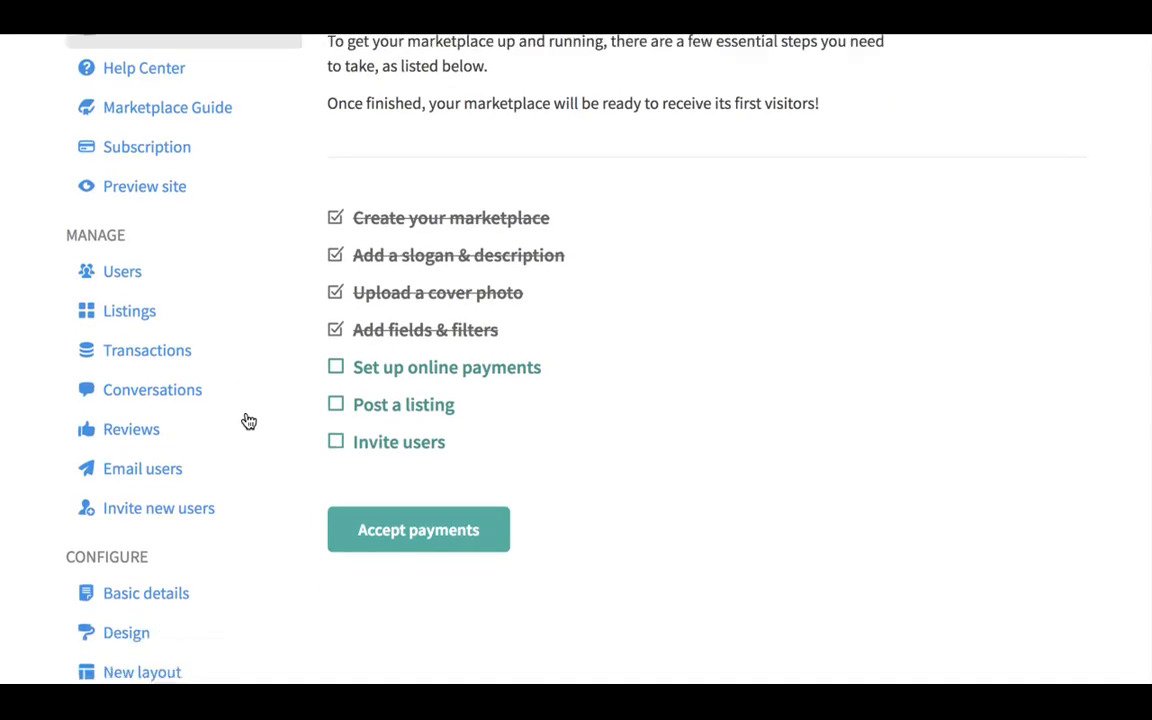
pyautogui.scroll(-3)
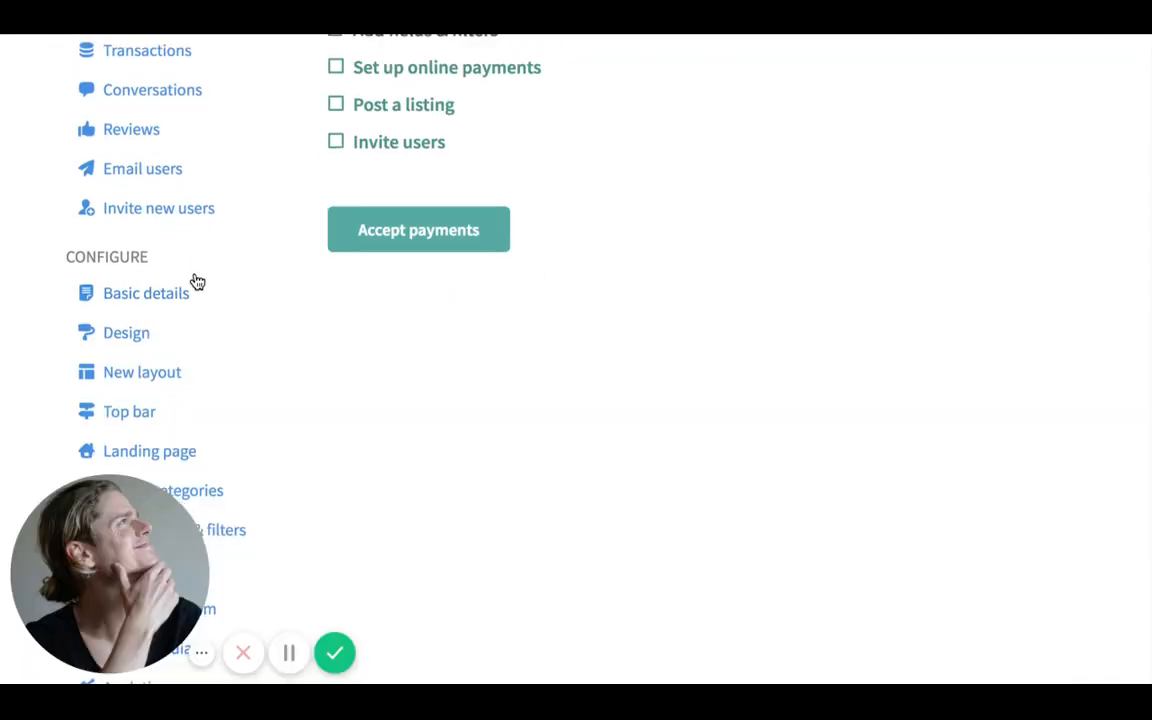
pyautogui.scroll(-3)
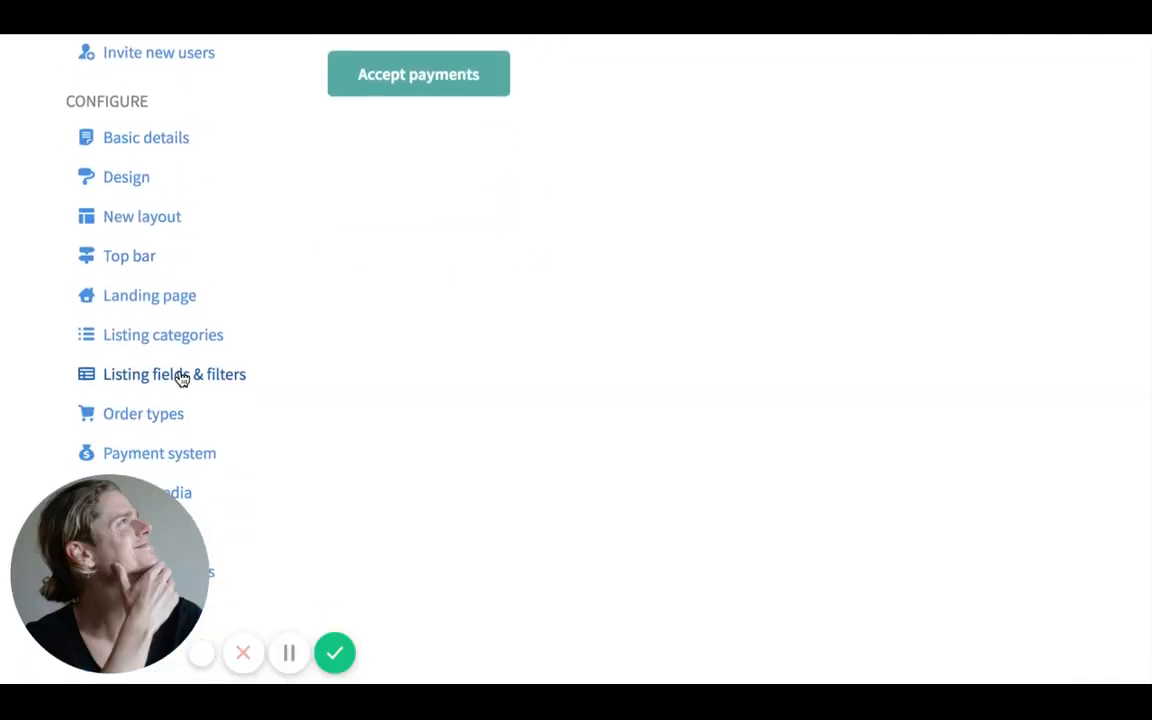
pyautogui.click(174, 374)
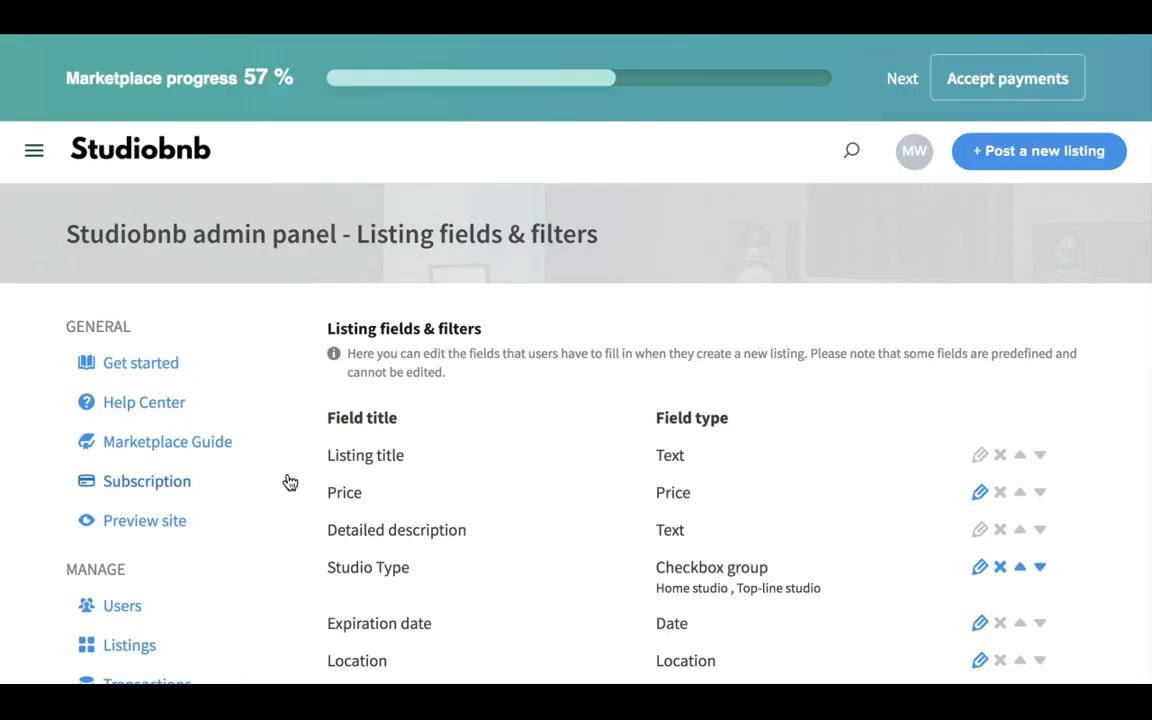
pyautogui.scroll(-3)
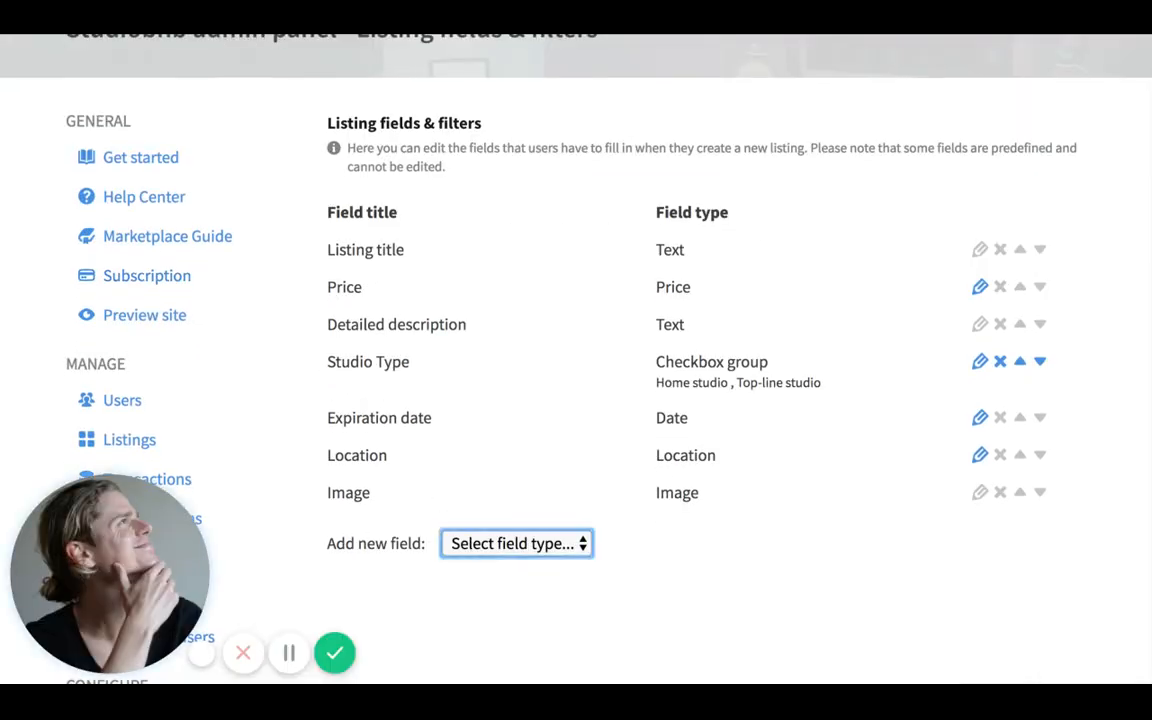
# Step: Add an optional Number field titled Price, ranging 10–400, and save it
pyautogui.click(517, 543)
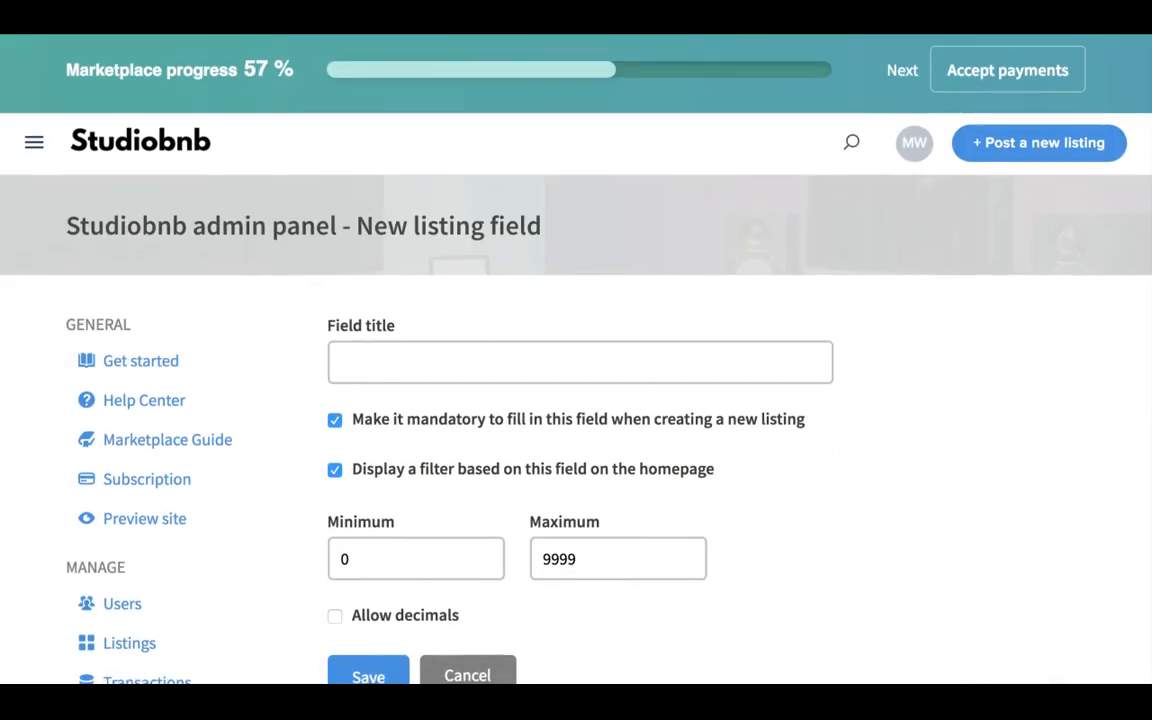
pyautogui.write('Price')
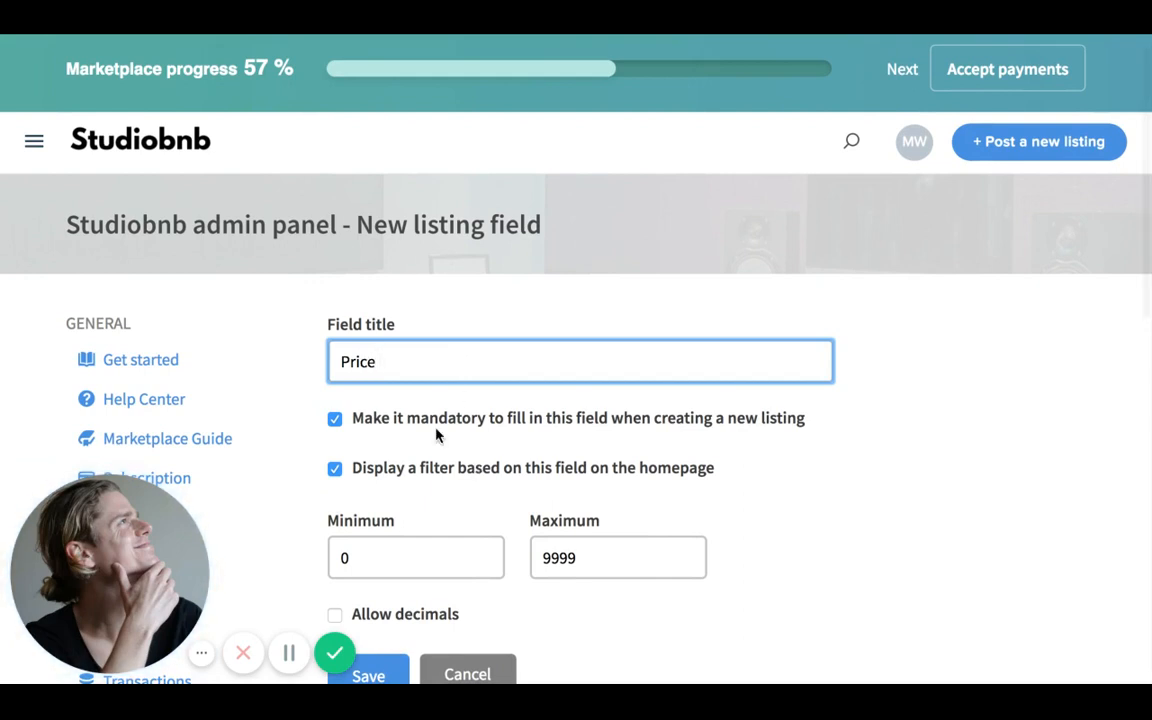
pyautogui.click(335, 418)
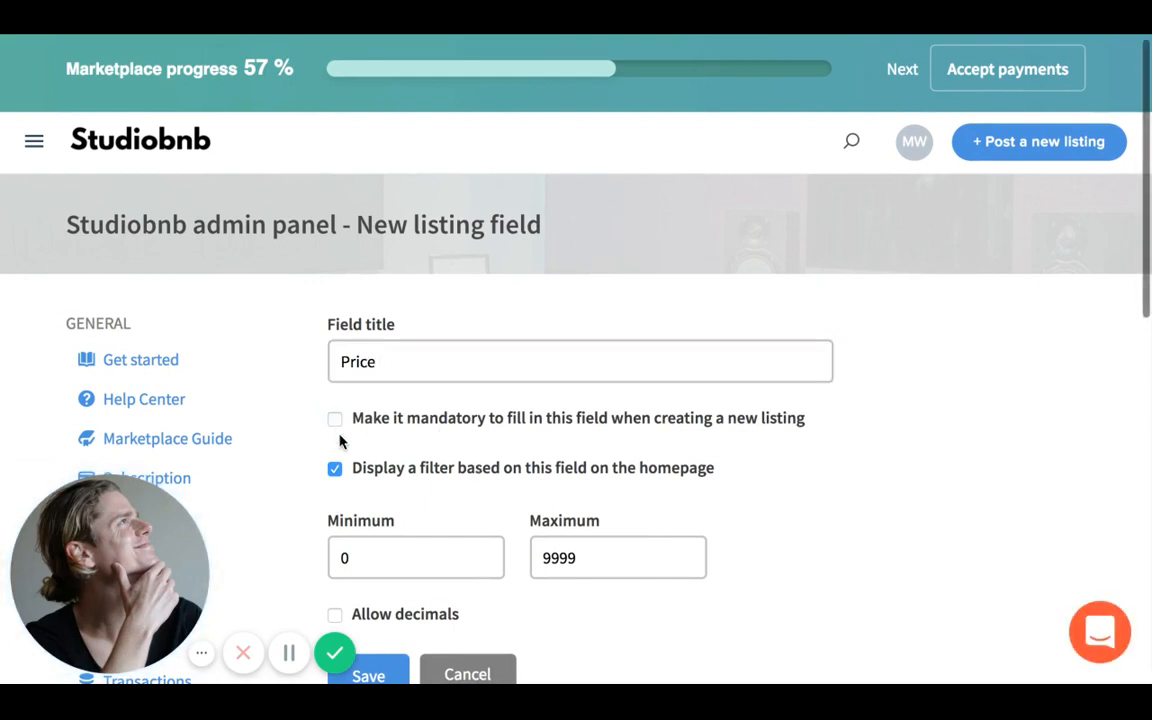
pyautogui.click(415, 557)
pyautogui.write('10')
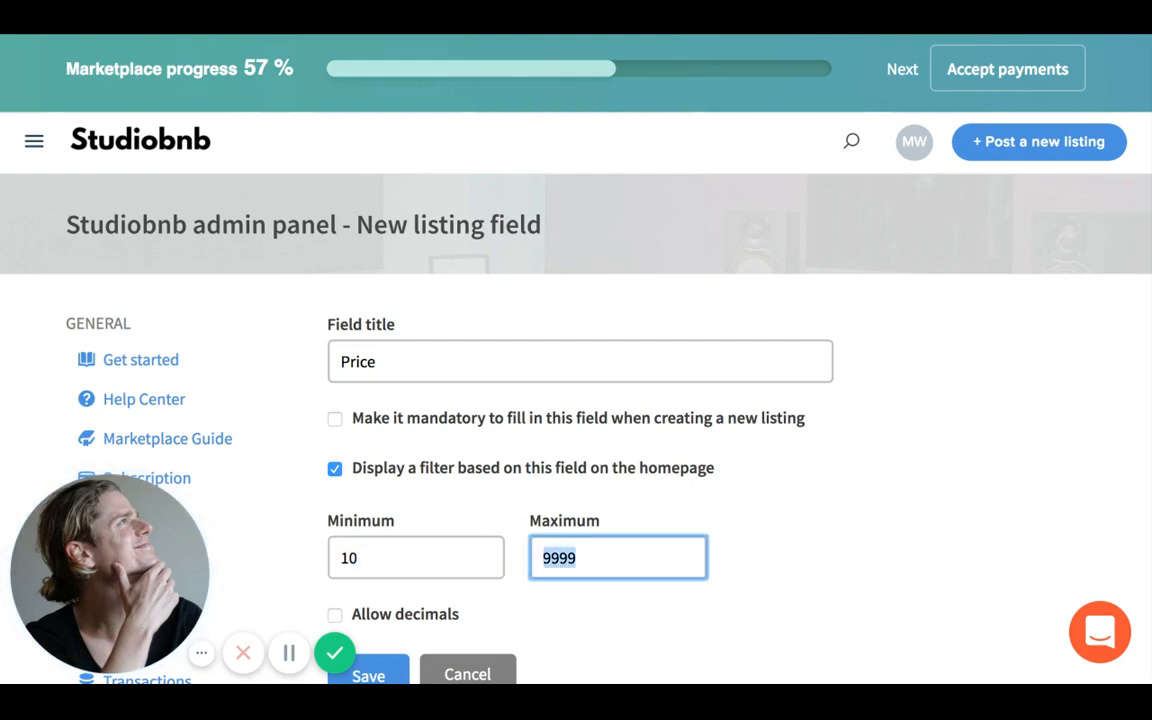
pyautogui.write('400')
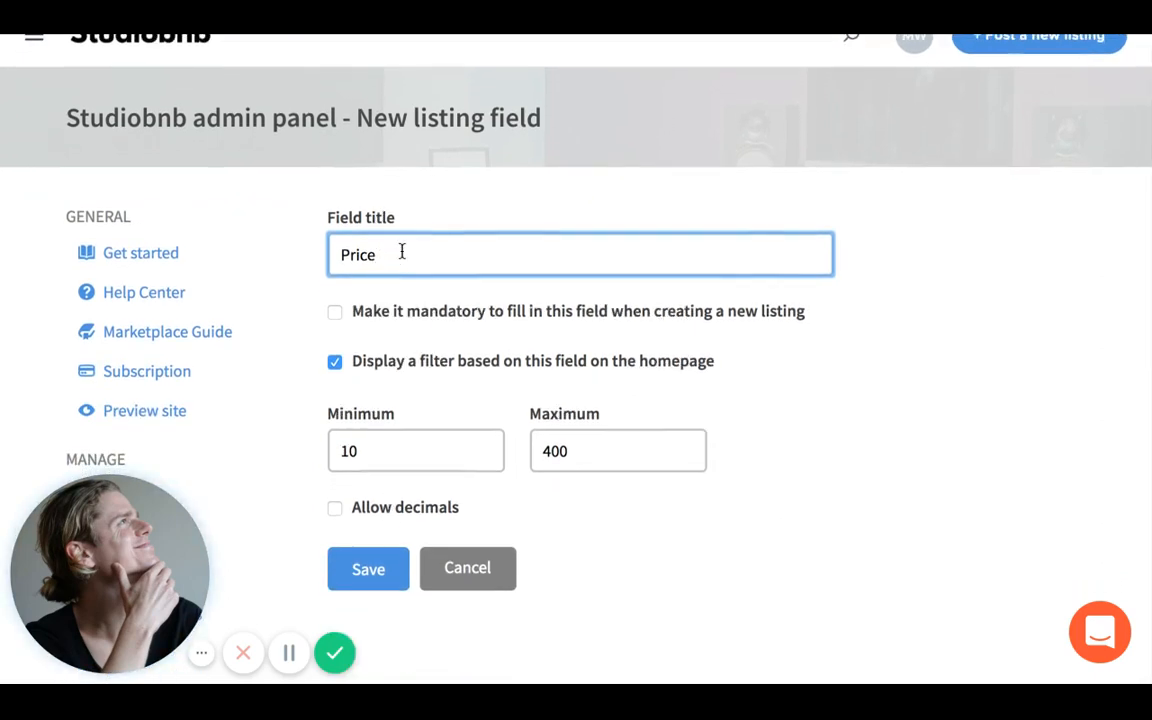
pyautogui.click(368, 568)
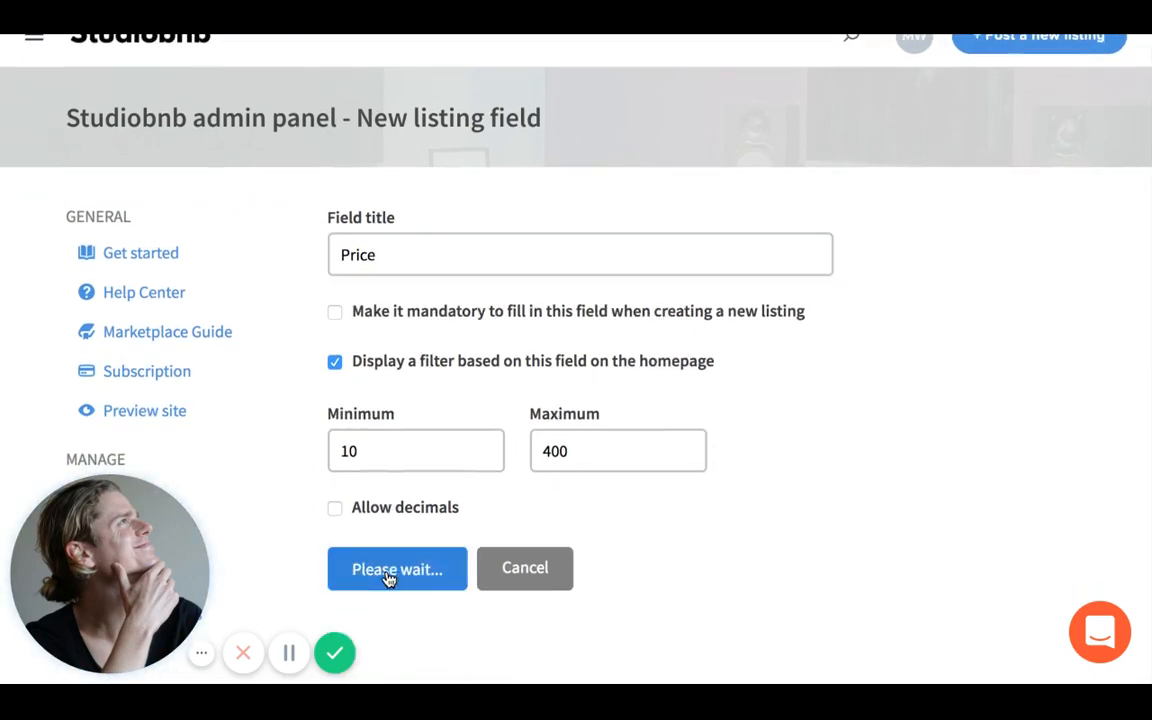
pyautogui.click(397, 568)
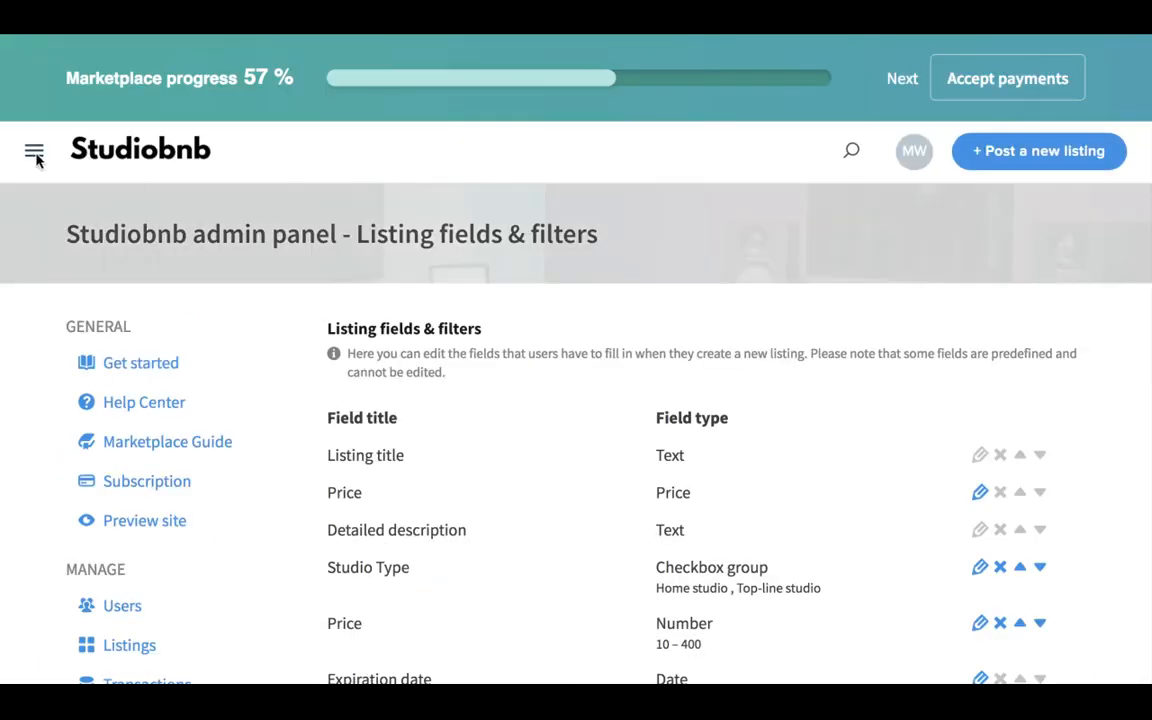
# Step: Return to the Studiobnb homepage and raise the Price filter minimum to 60, keeping 400 as maximum
pyautogui.click(34, 151)
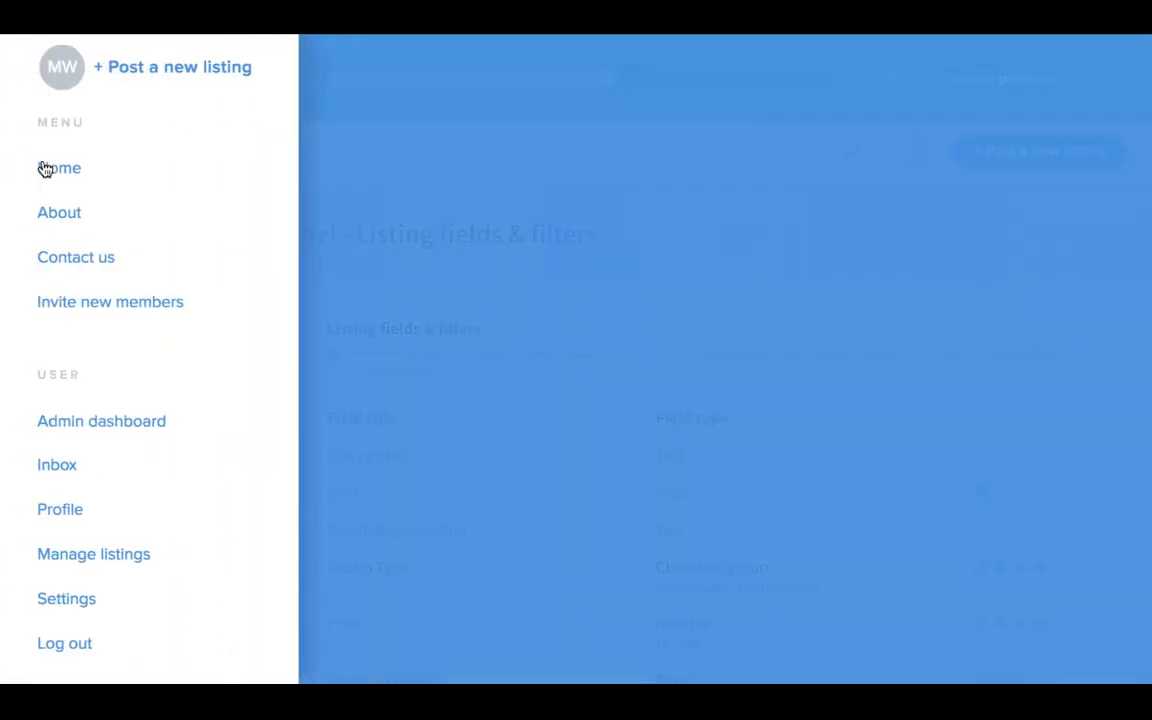
pyautogui.click(60, 168)
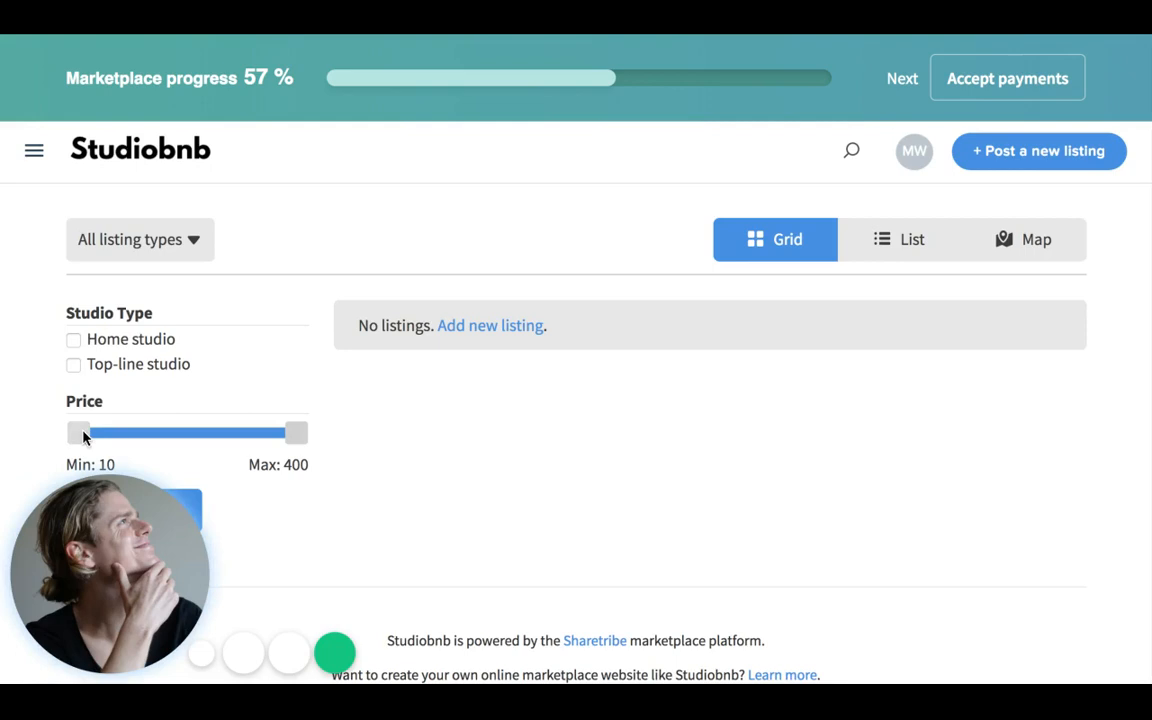
pyautogui.moveTo(77, 431); pyautogui.dragTo(135, 431)
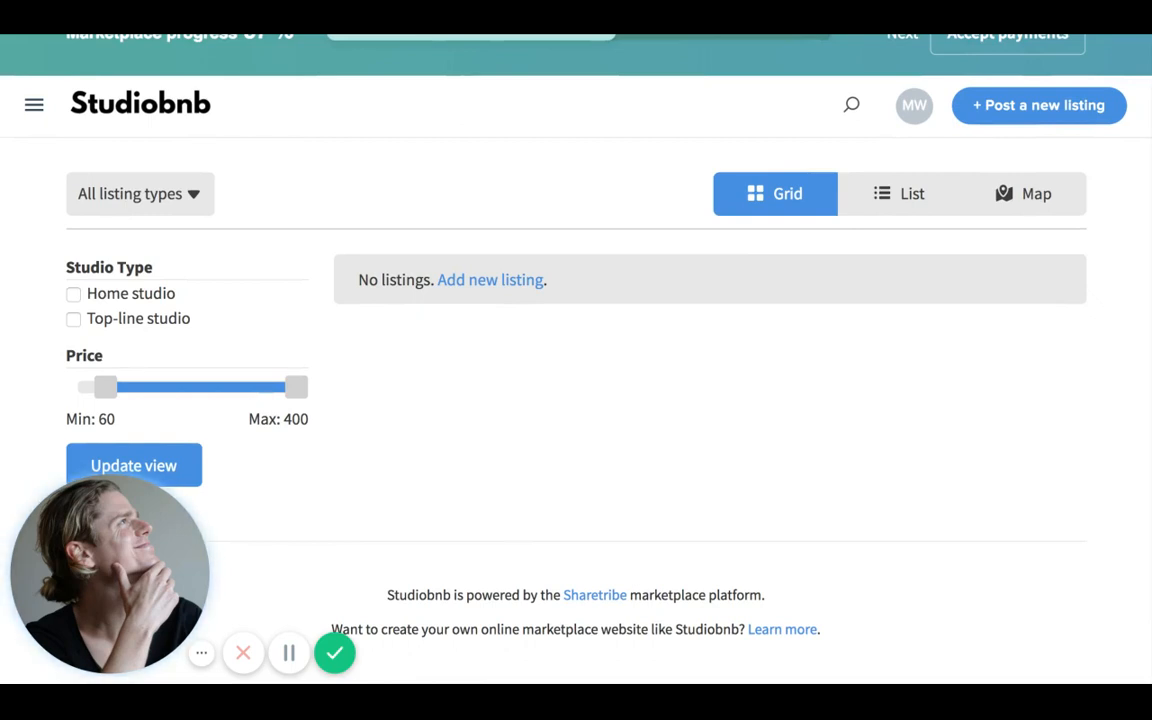
pyautogui.moveTo(801, 147)
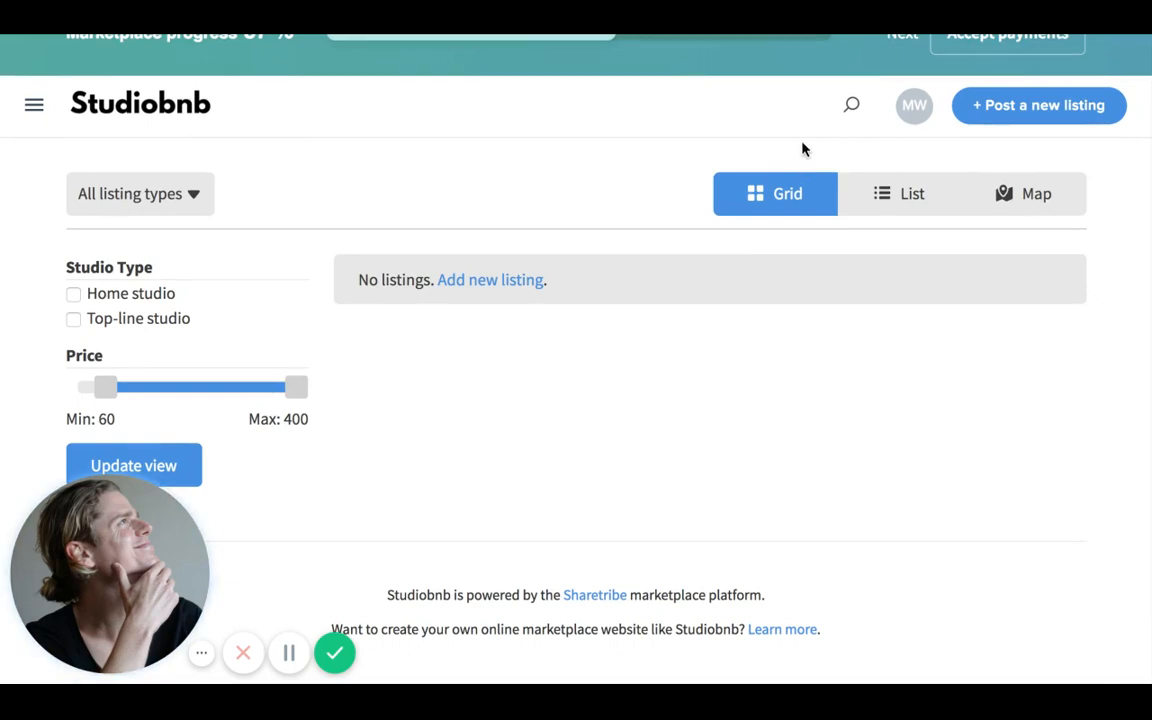